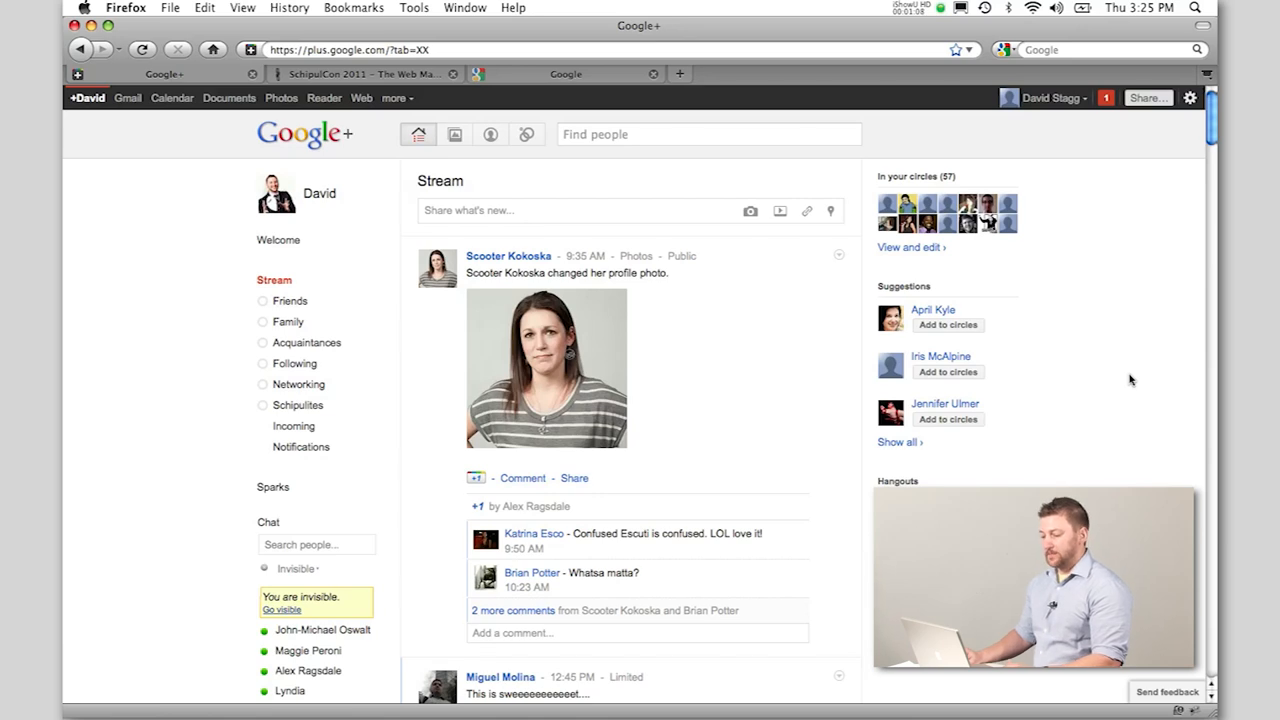
{"action": "mouse_move", "coordinate": [863, 333]}
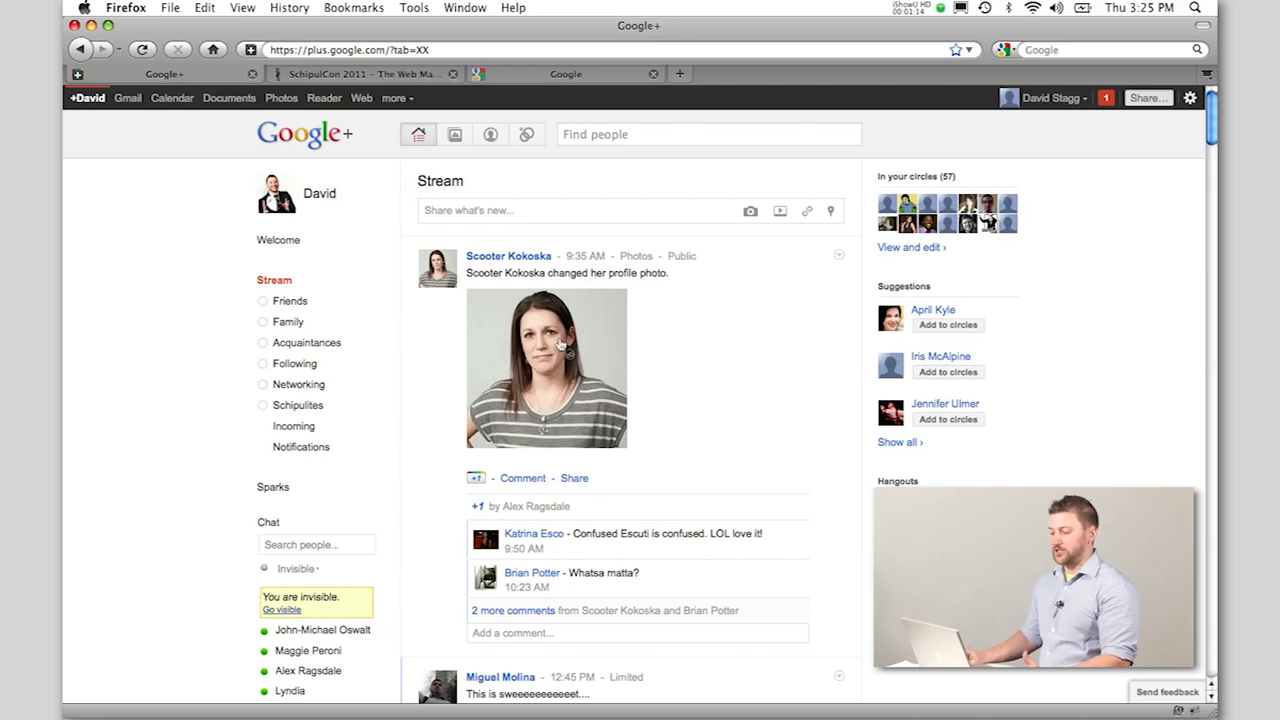
{"action": "mouse_move", "coordinate": [668, 310]}
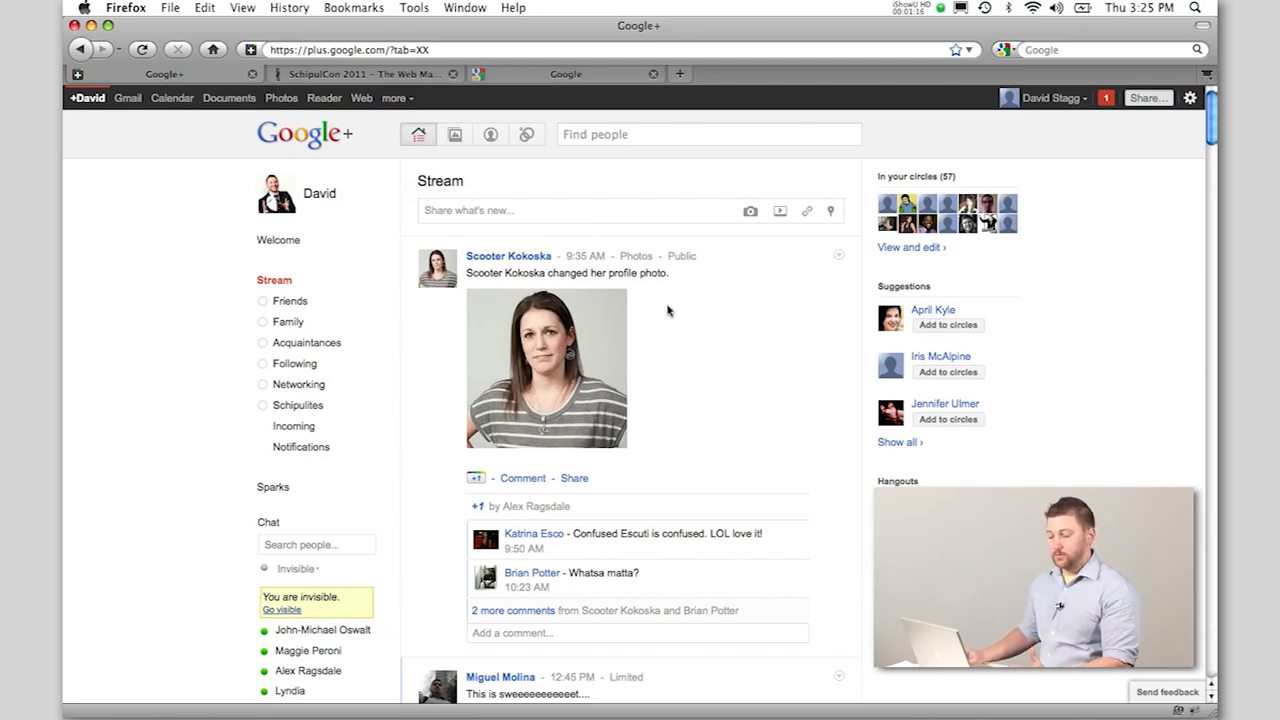
Expand the Stream's 'Share what's new' box and try the top-bar Share popup.
{"action": "left_click", "coordinate": [580, 210]}
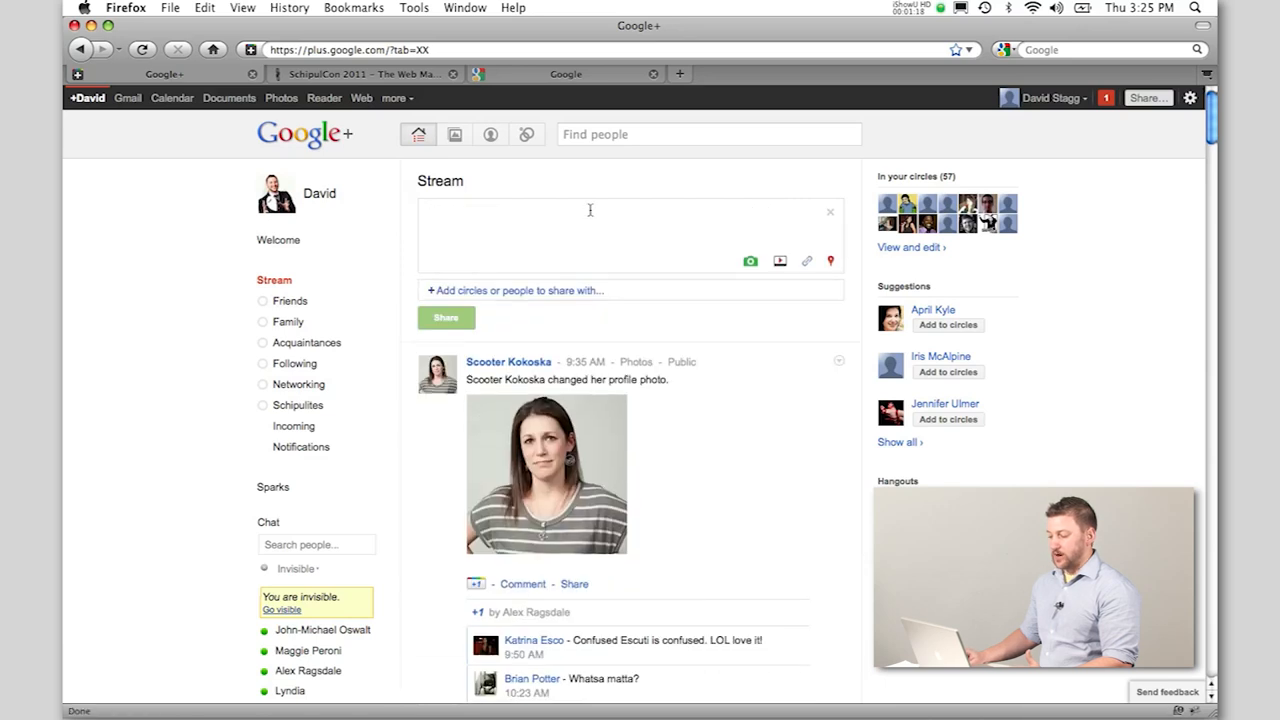
{"action": "mouse_move", "coordinate": [980, 156]}
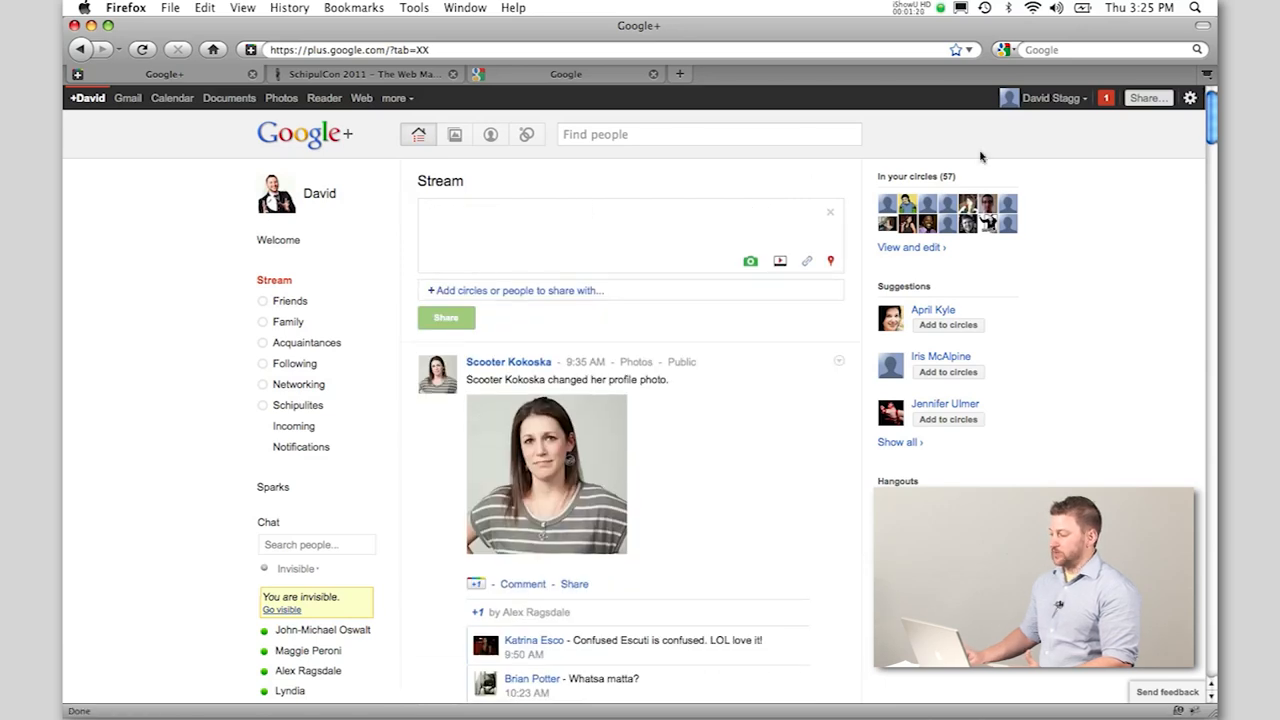
{"action": "left_click", "coordinate": [1147, 97]}
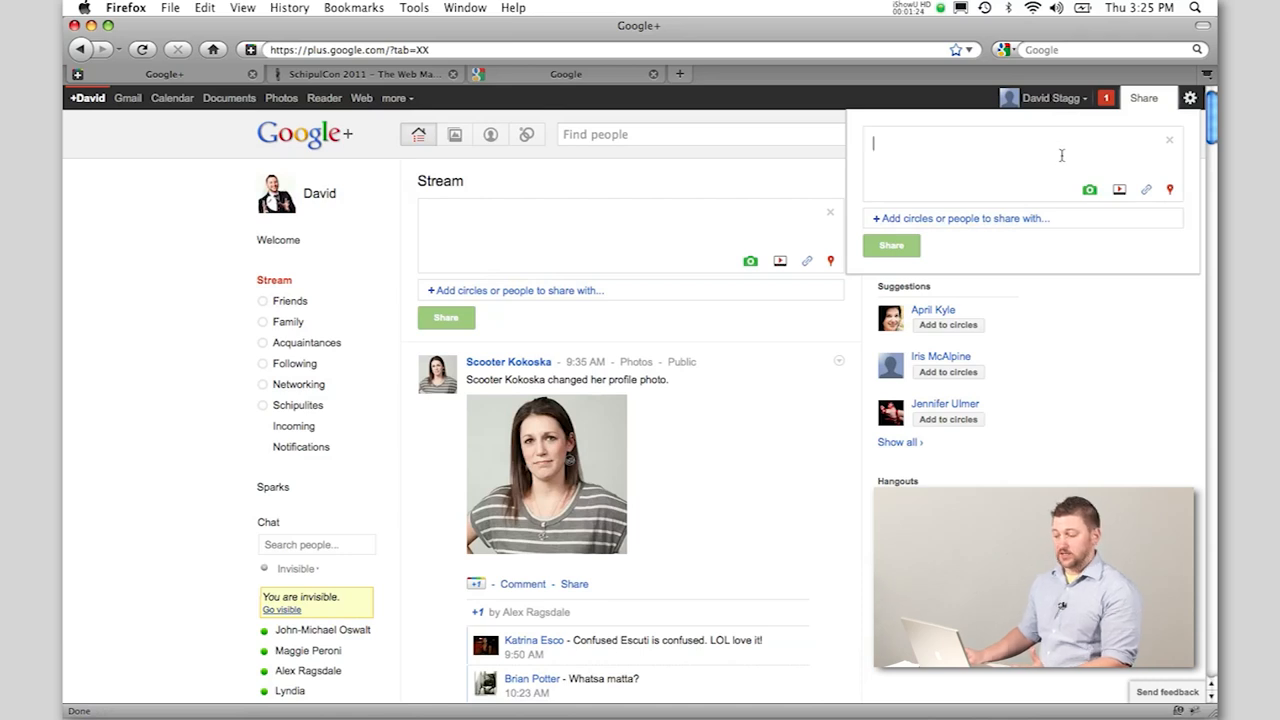
{"action": "left_click", "coordinate": [1169, 139]}
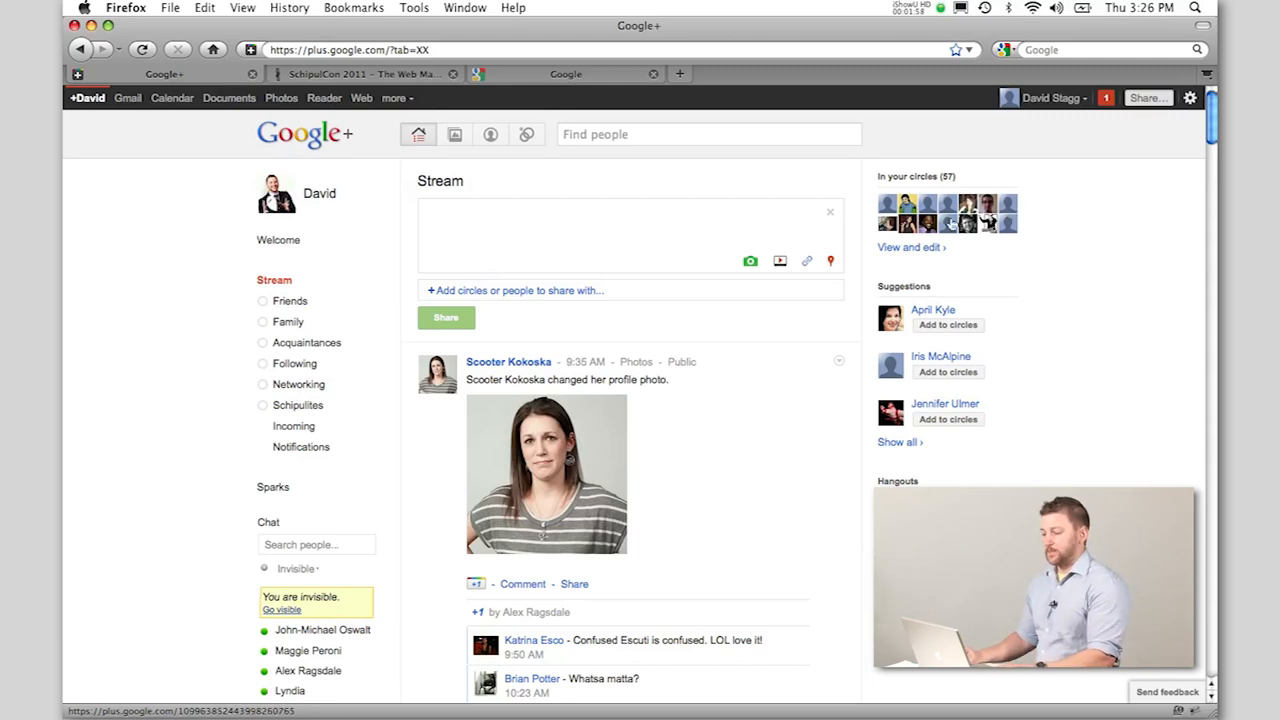
Open Circles, browse 'People who've added you' and 'Find and invite', then return to 'People in your circles'.
{"action": "left_click", "coordinate": [708, 134]}
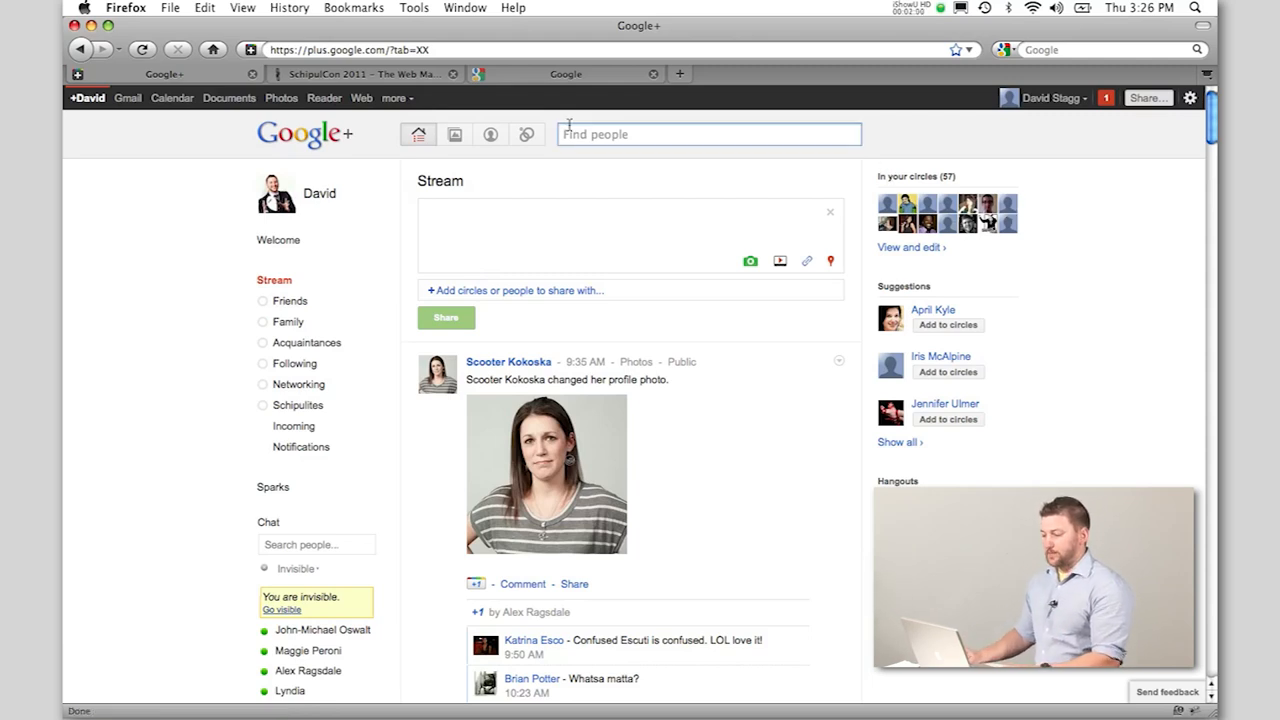
{"action": "mouse_move", "coordinate": [527, 134]}
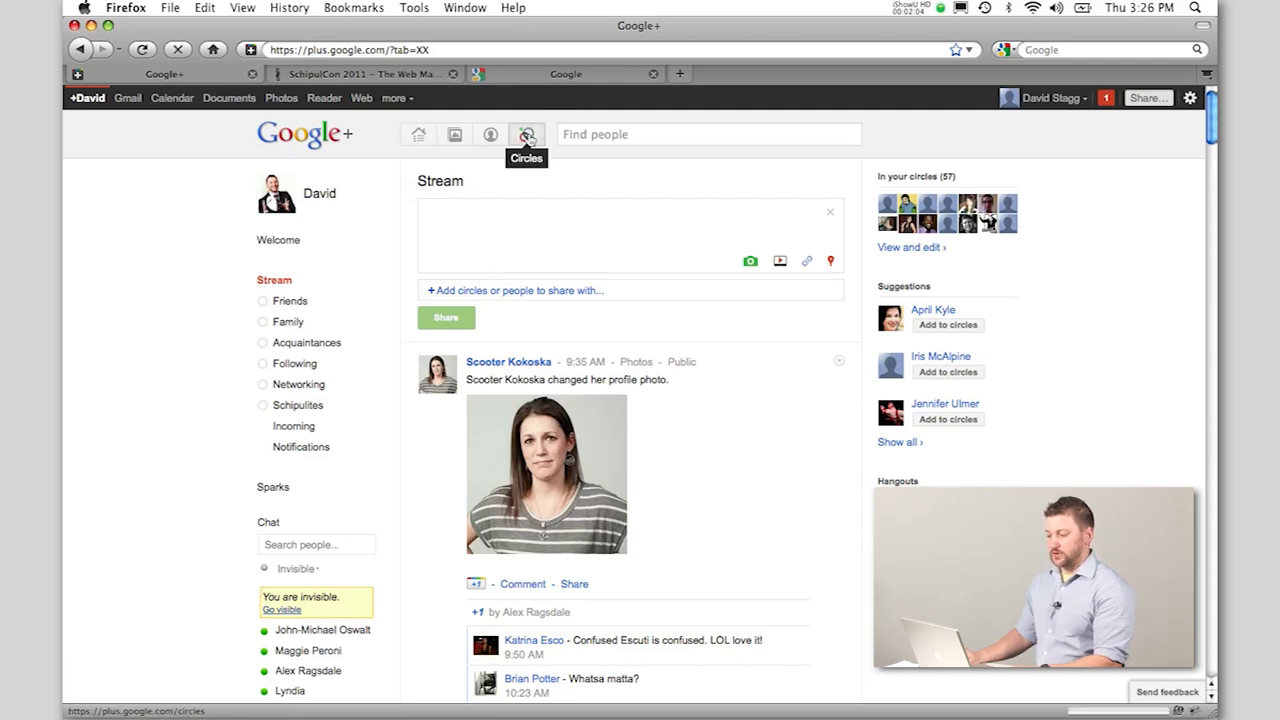
{"action": "left_click", "coordinate": [527, 134]}
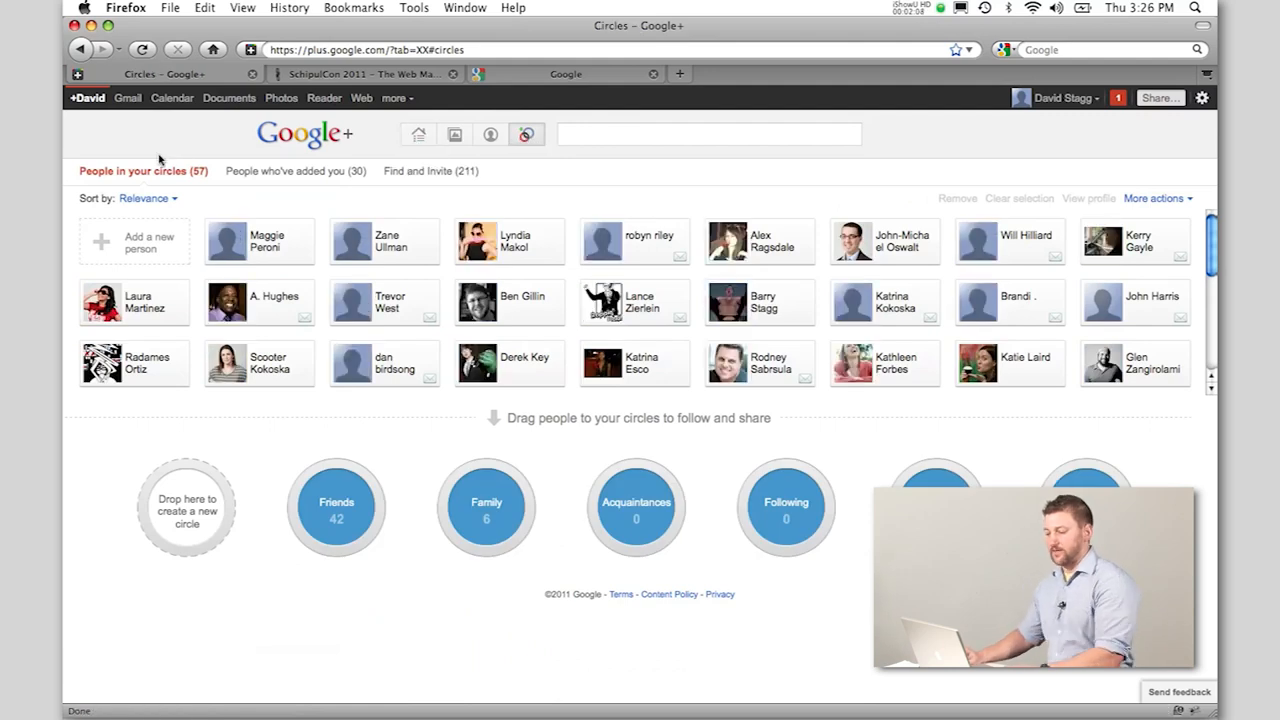
{"action": "mouse_move", "coordinate": [98, 156]}
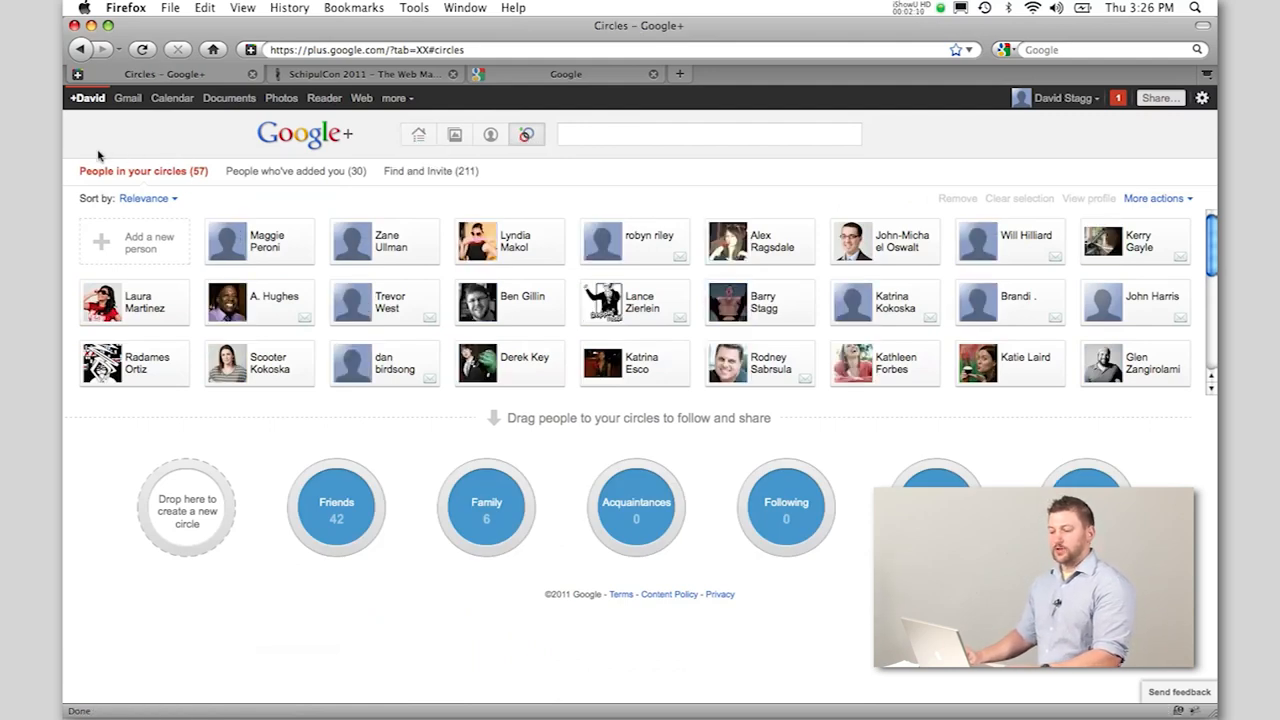
{"action": "mouse_move", "coordinate": [143, 170]}
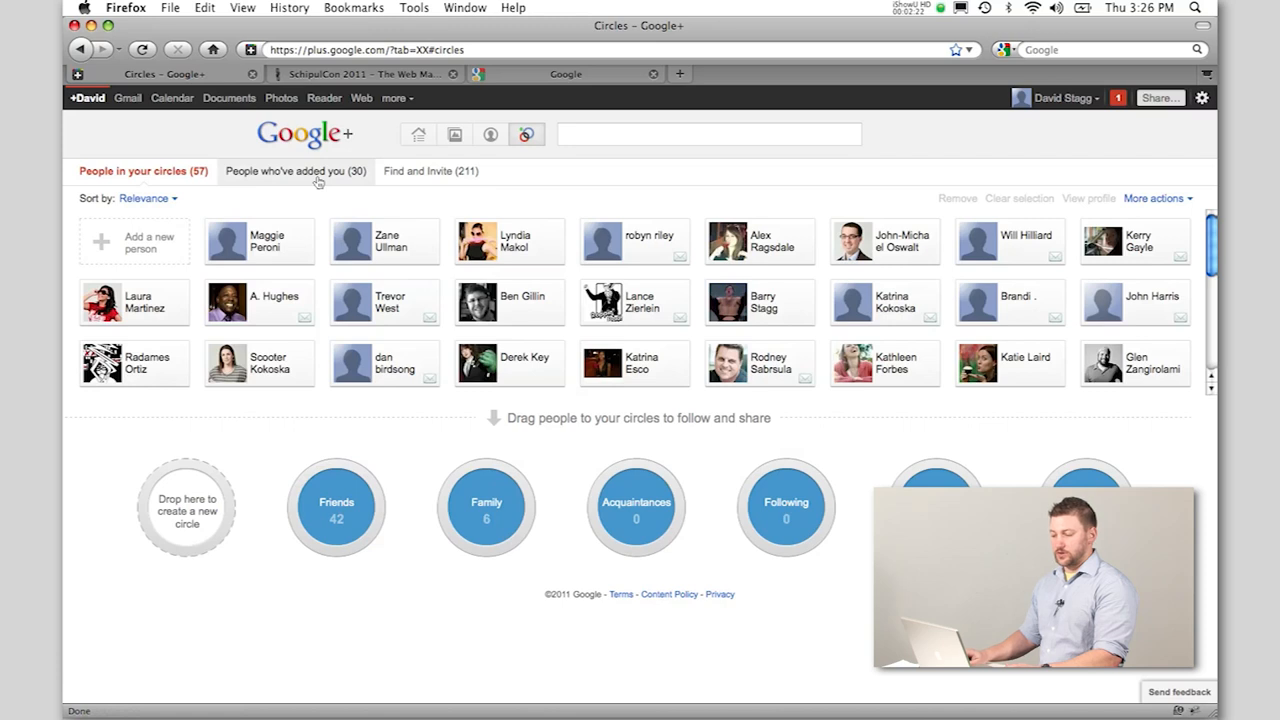
{"action": "left_click", "coordinate": [290, 171]}
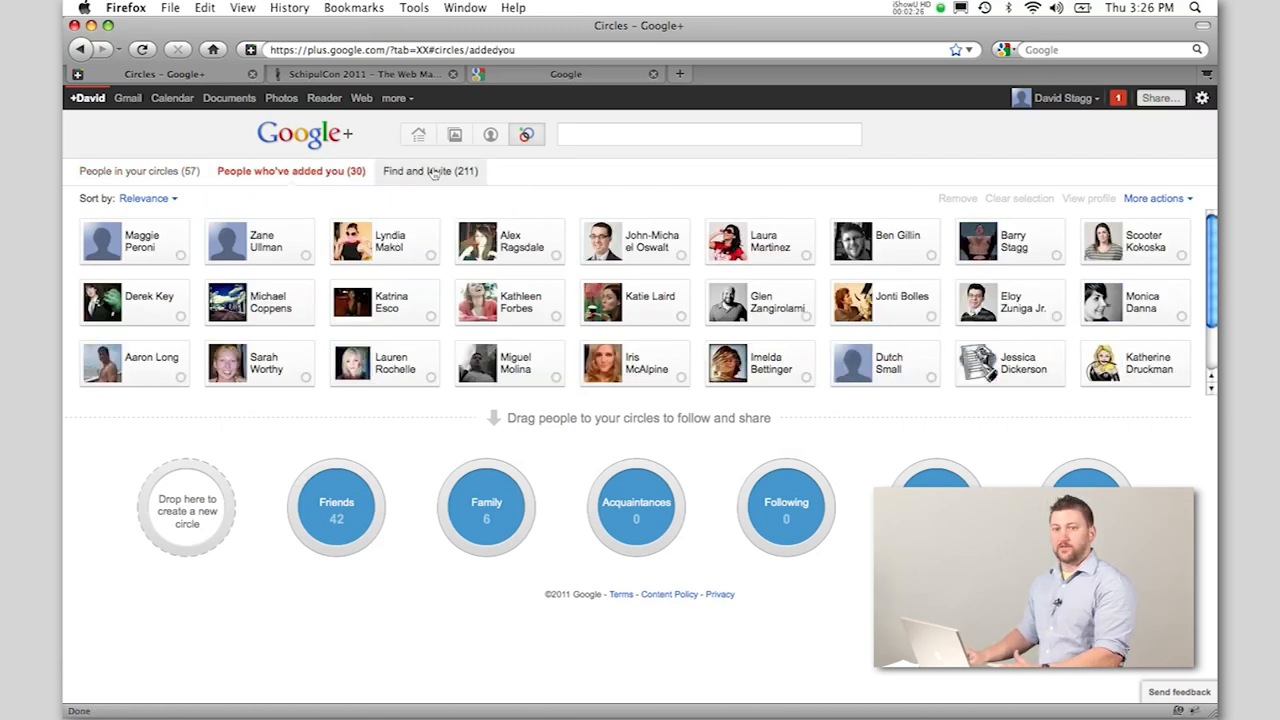
{"action": "left_click", "coordinate": [430, 171]}
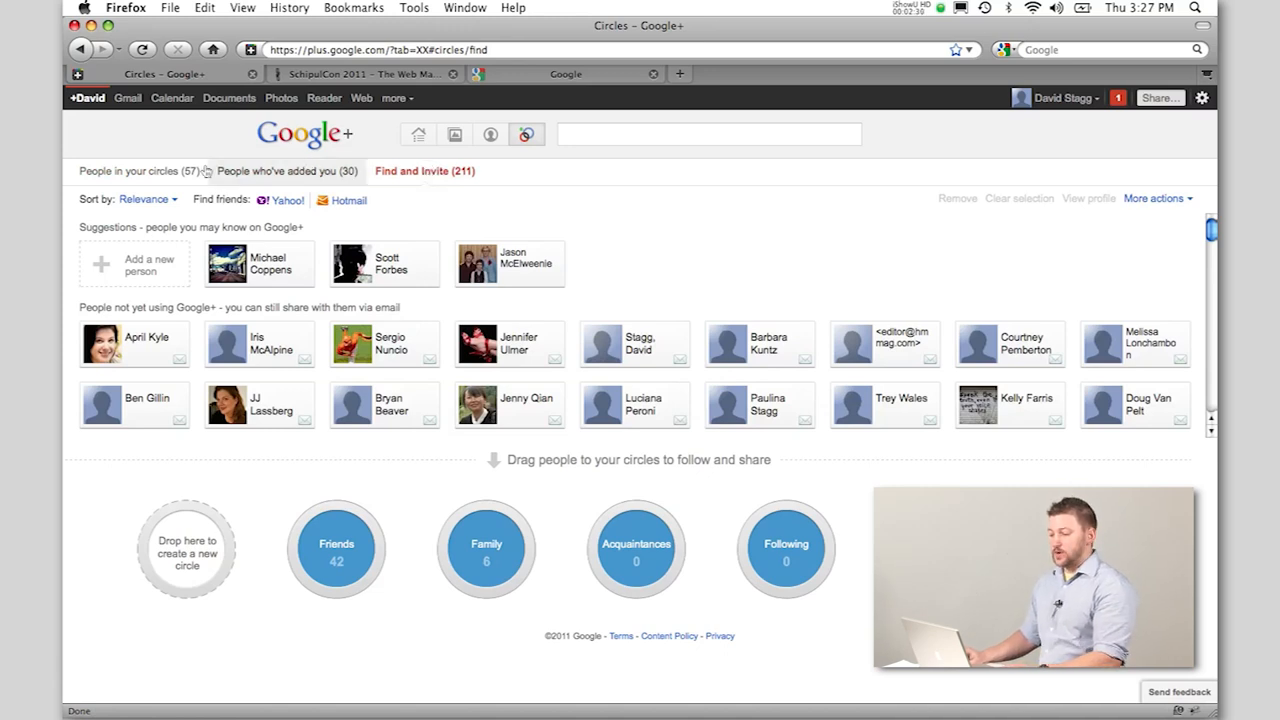
{"action": "left_click", "coordinate": [131, 170]}
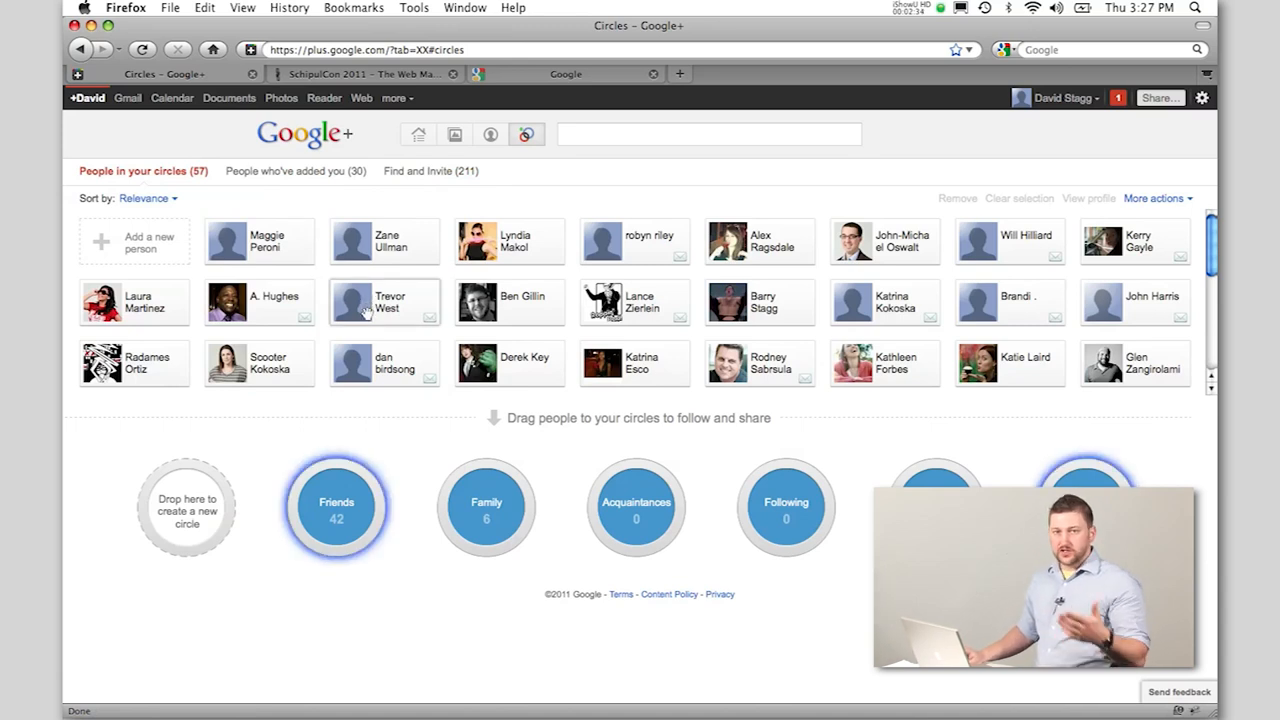
{"action": "mouse_move", "coordinate": [384, 302]}
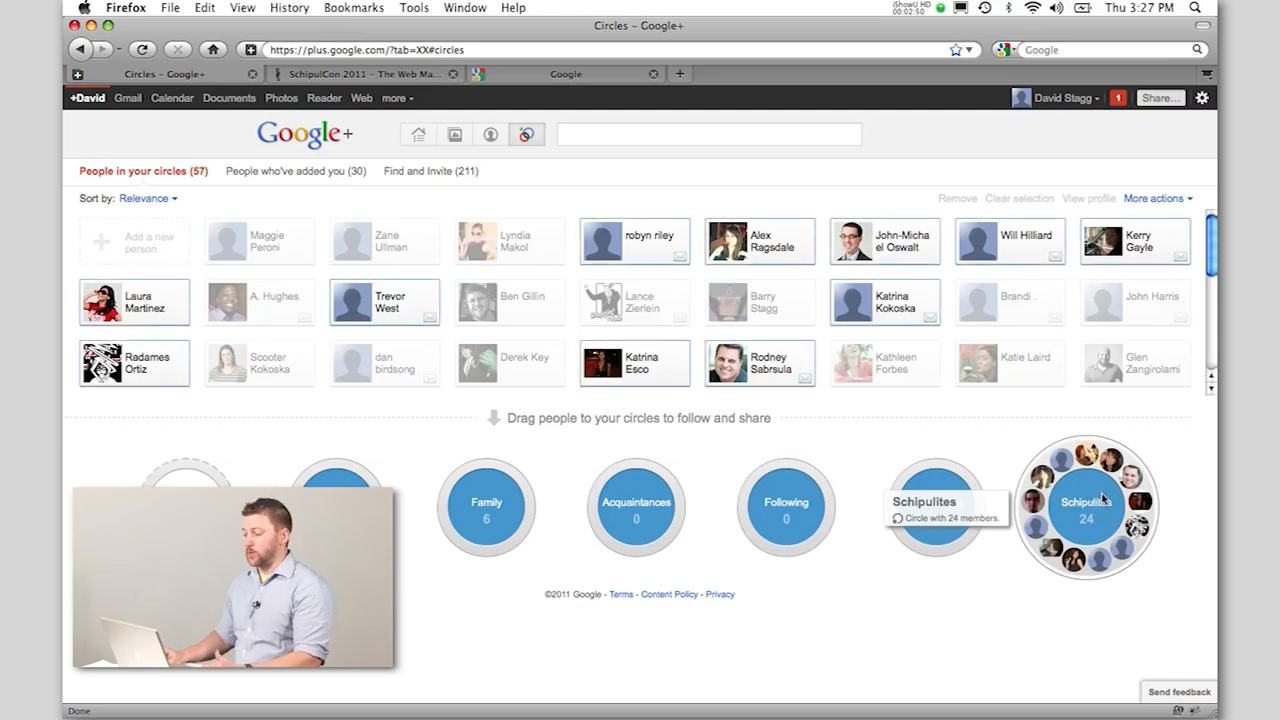
{"action": "mouse_move", "coordinate": [1150, 466]}
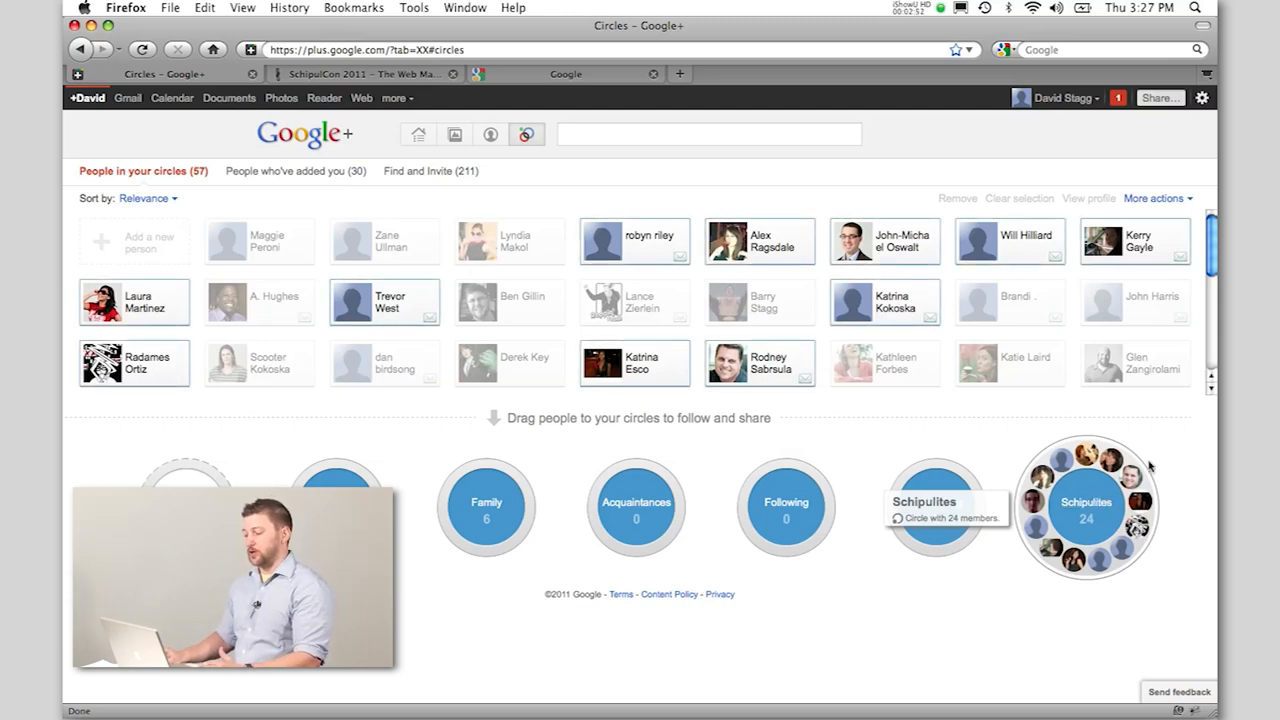
{"action": "mouse_move", "coordinate": [1155, 463]}
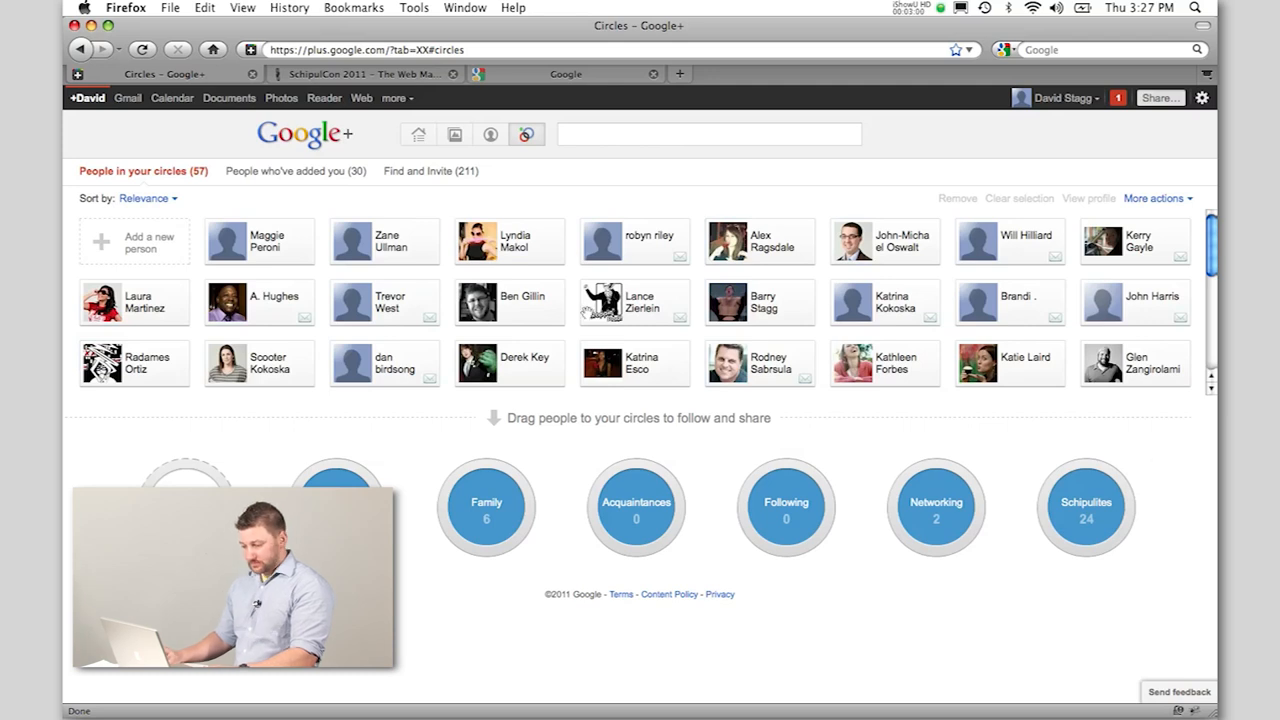
View the 30 people who've added you, then switch to the Find and Invite tab.
{"action": "left_click", "coordinate": [290, 170]}
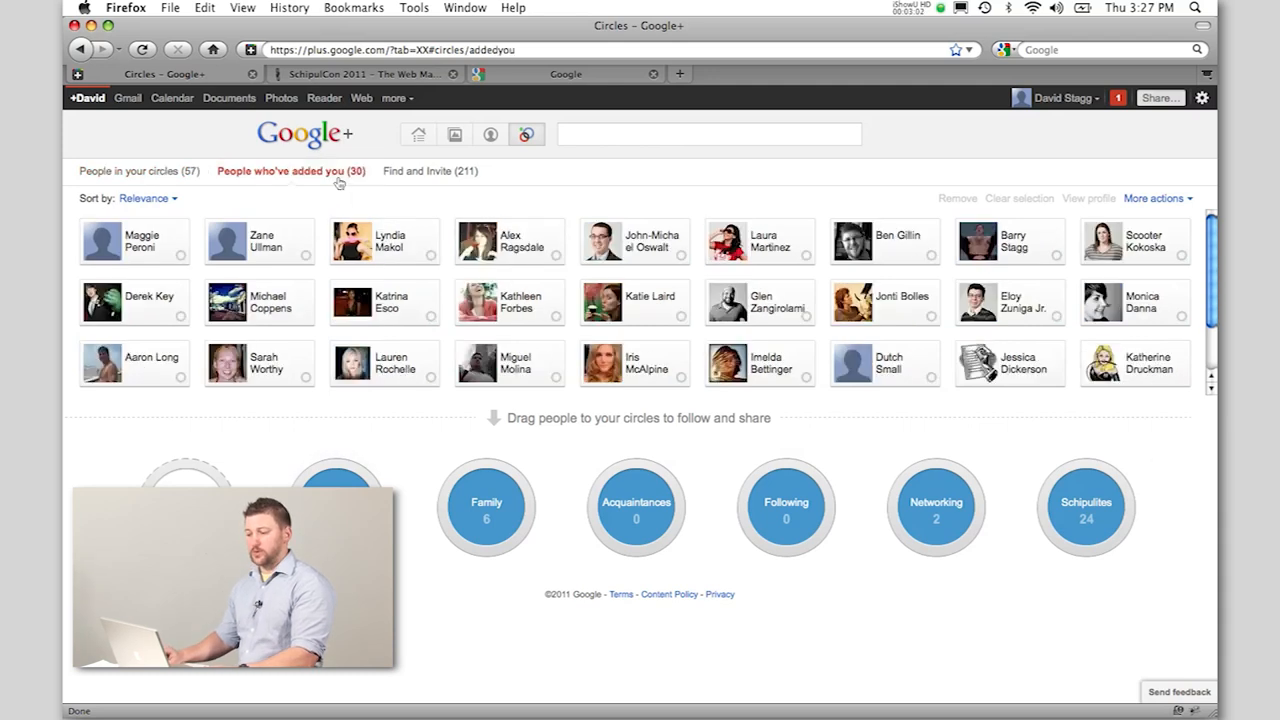
{"action": "mouse_move", "coordinate": [532, 271]}
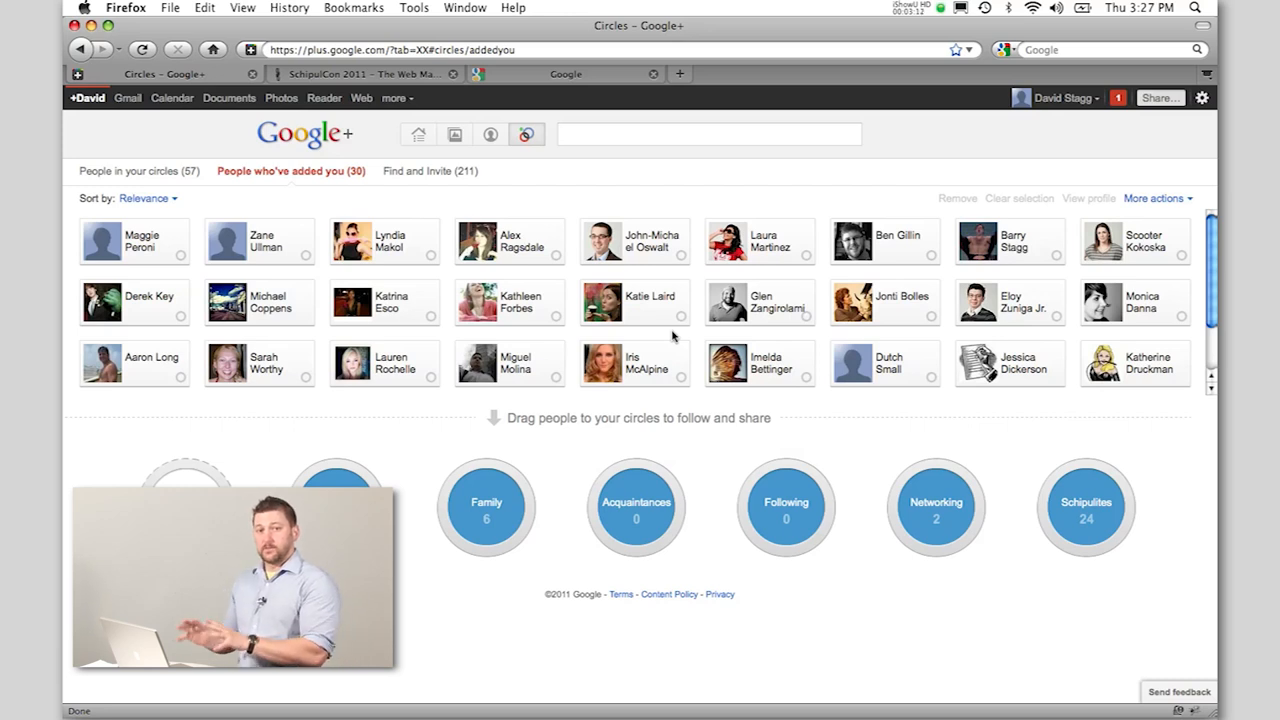
{"action": "mouse_move", "coordinate": [665, 259]}
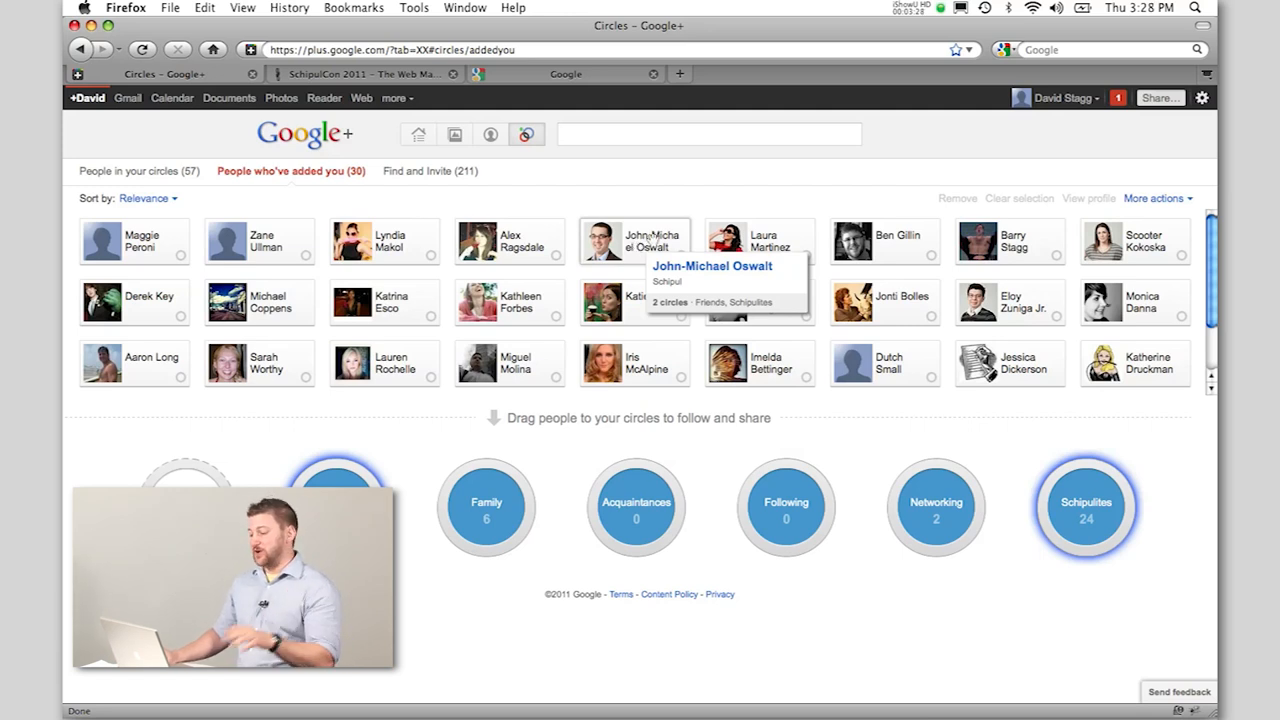
{"action": "left_click", "coordinate": [424, 171]}
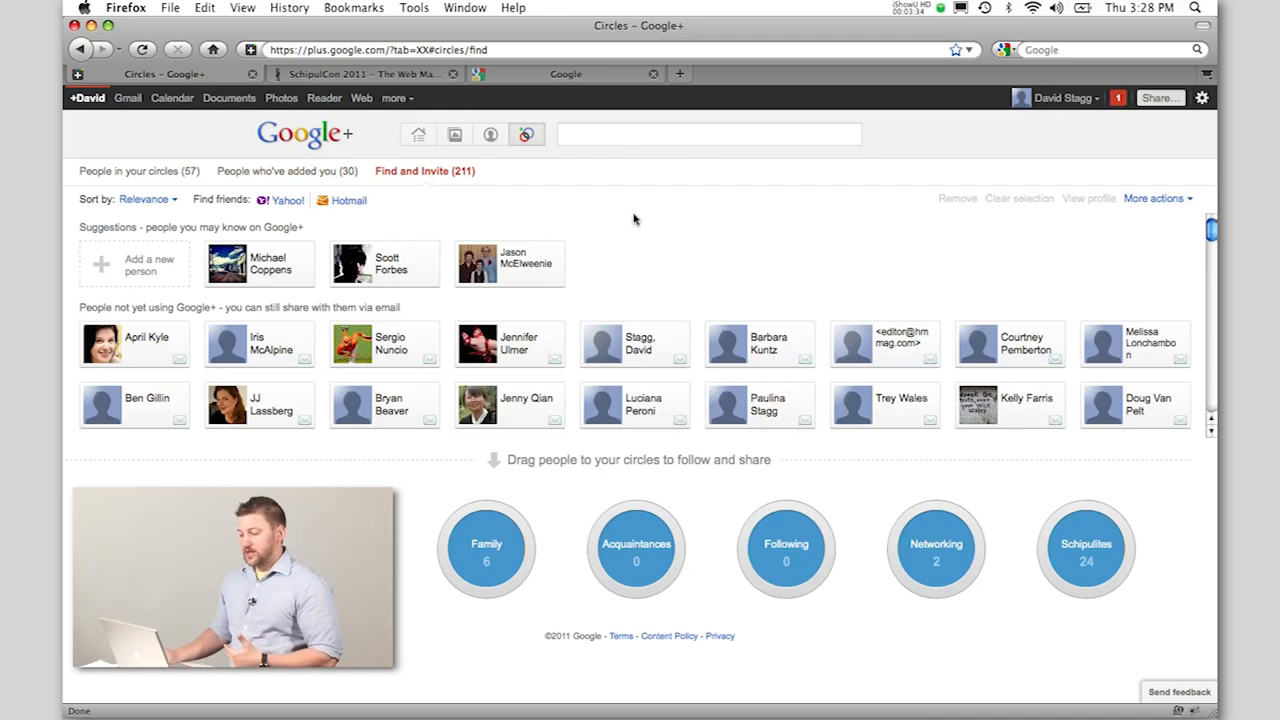
{"action": "mouse_move", "coordinate": [150, 337]}
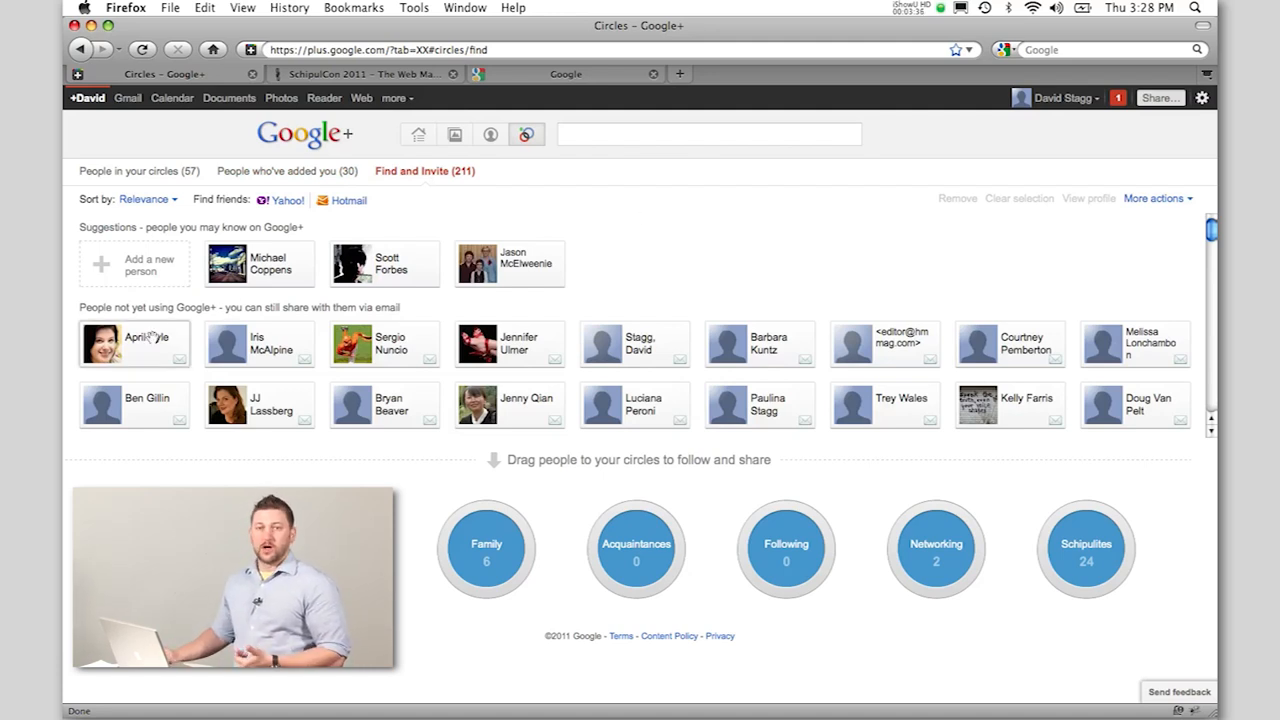
{"action": "mouse_move", "coordinate": [135, 343]}
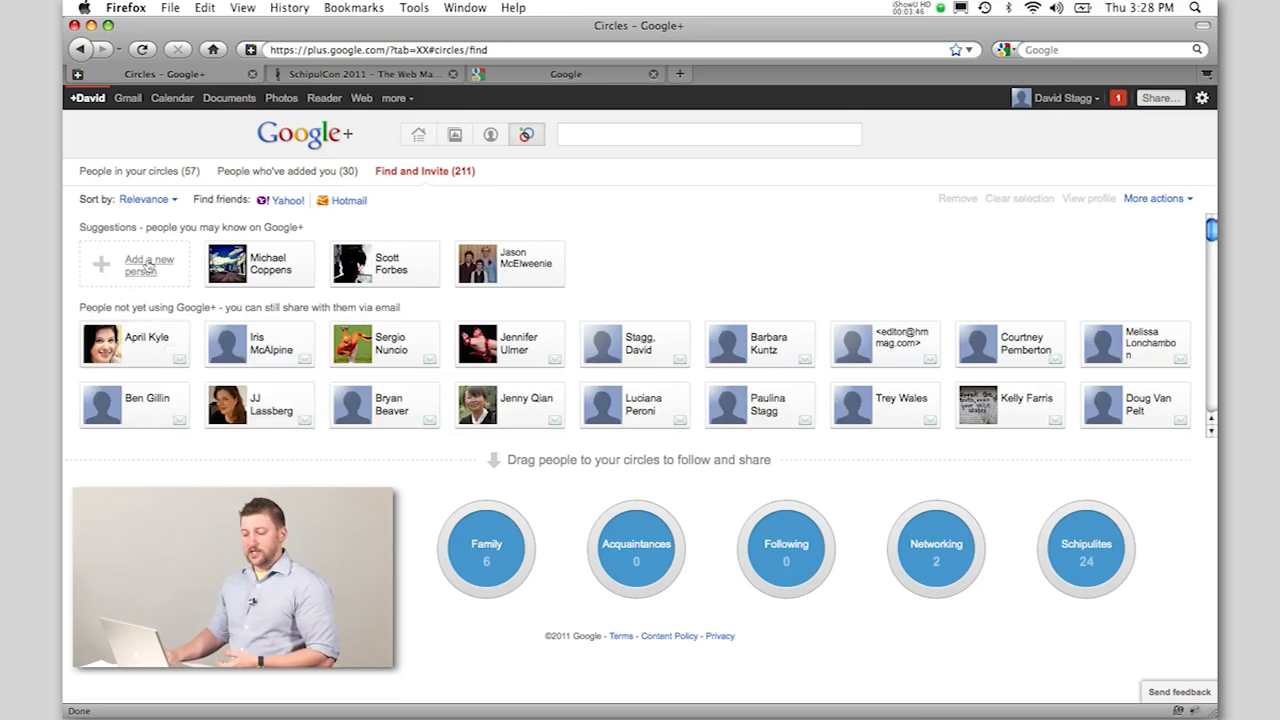
{"action": "type", "text": "aPRIL"}
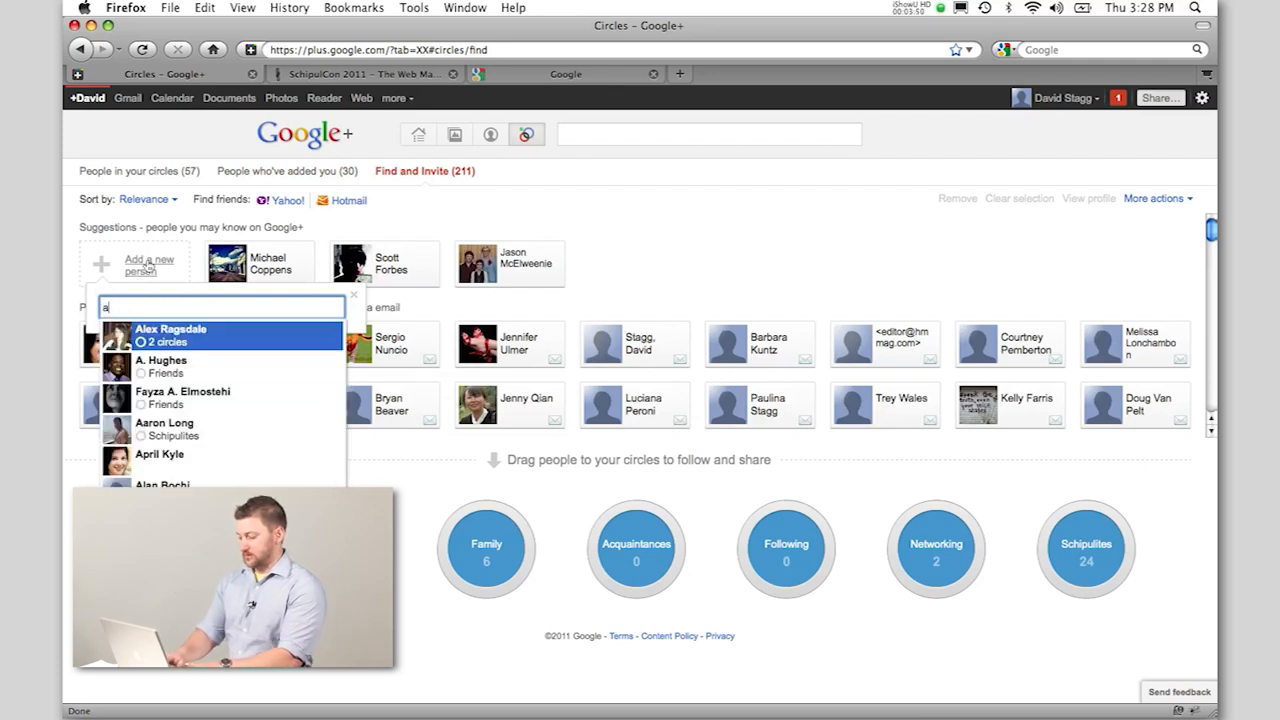
{"action": "type", "text": "pril"}
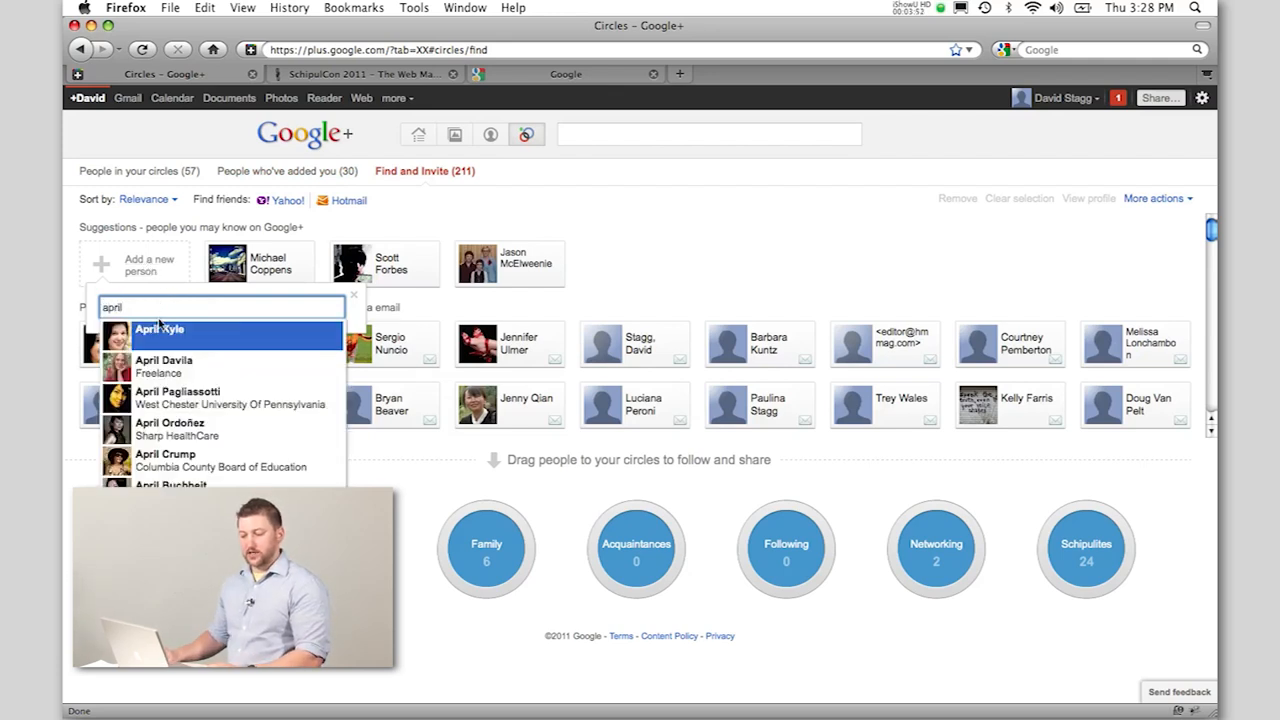
{"action": "left_click", "coordinate": [159, 329]}
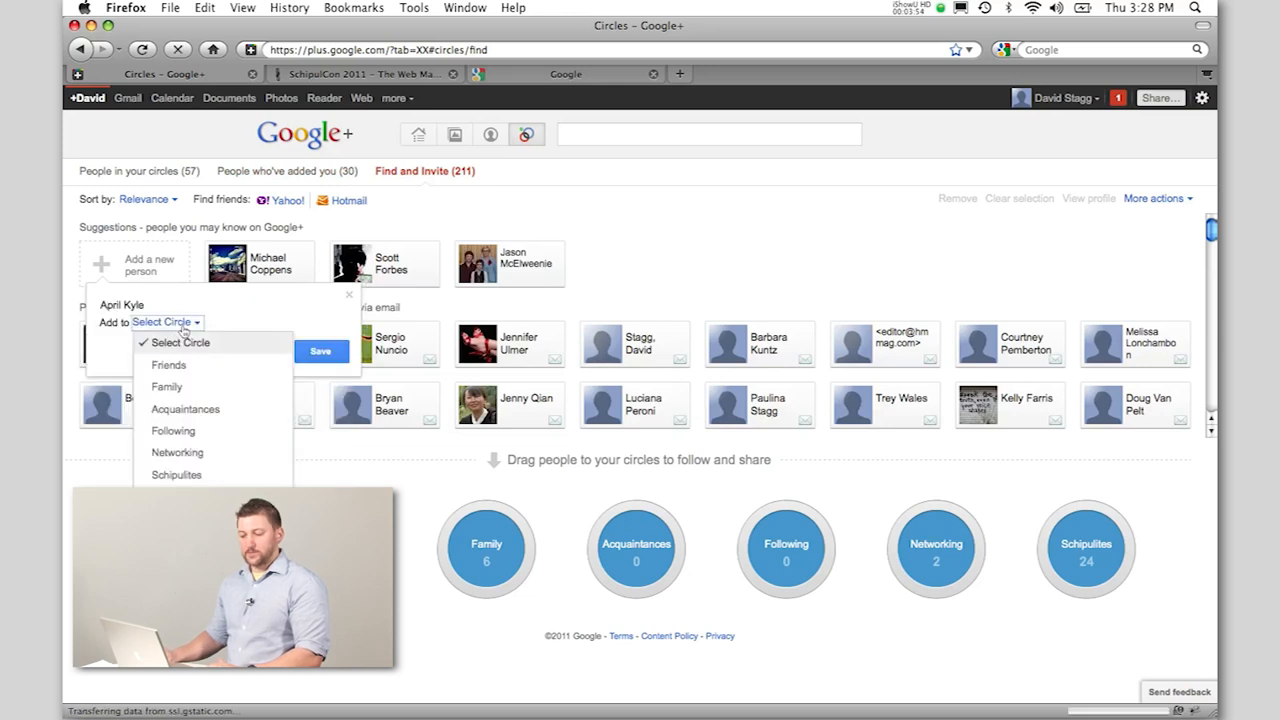
{"action": "mouse_move", "coordinate": [176, 474]}
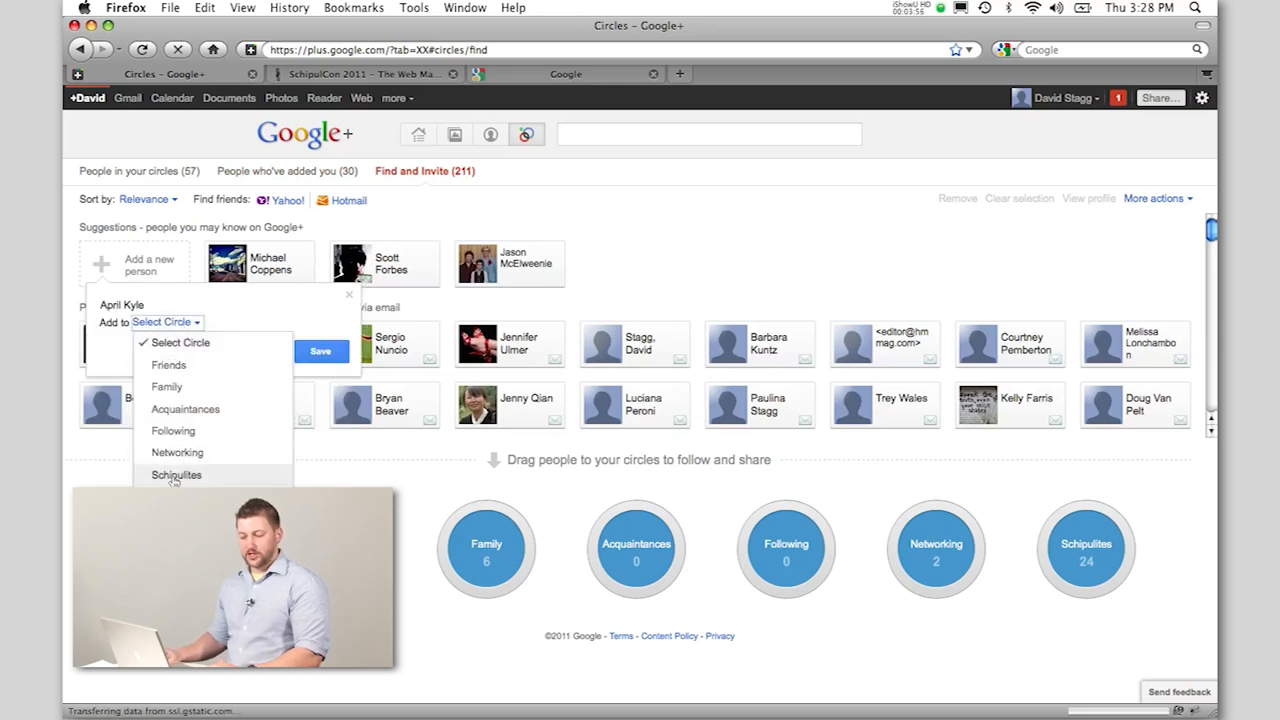
{"action": "left_click", "coordinate": [176, 474]}
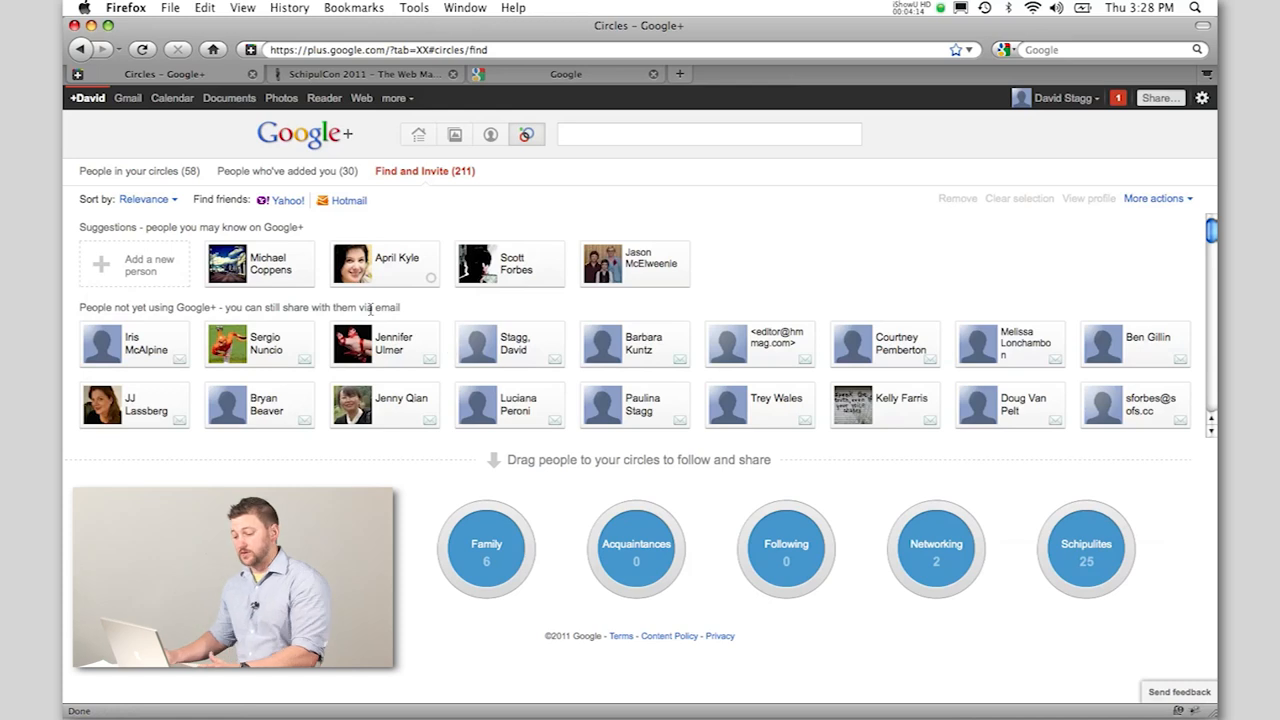
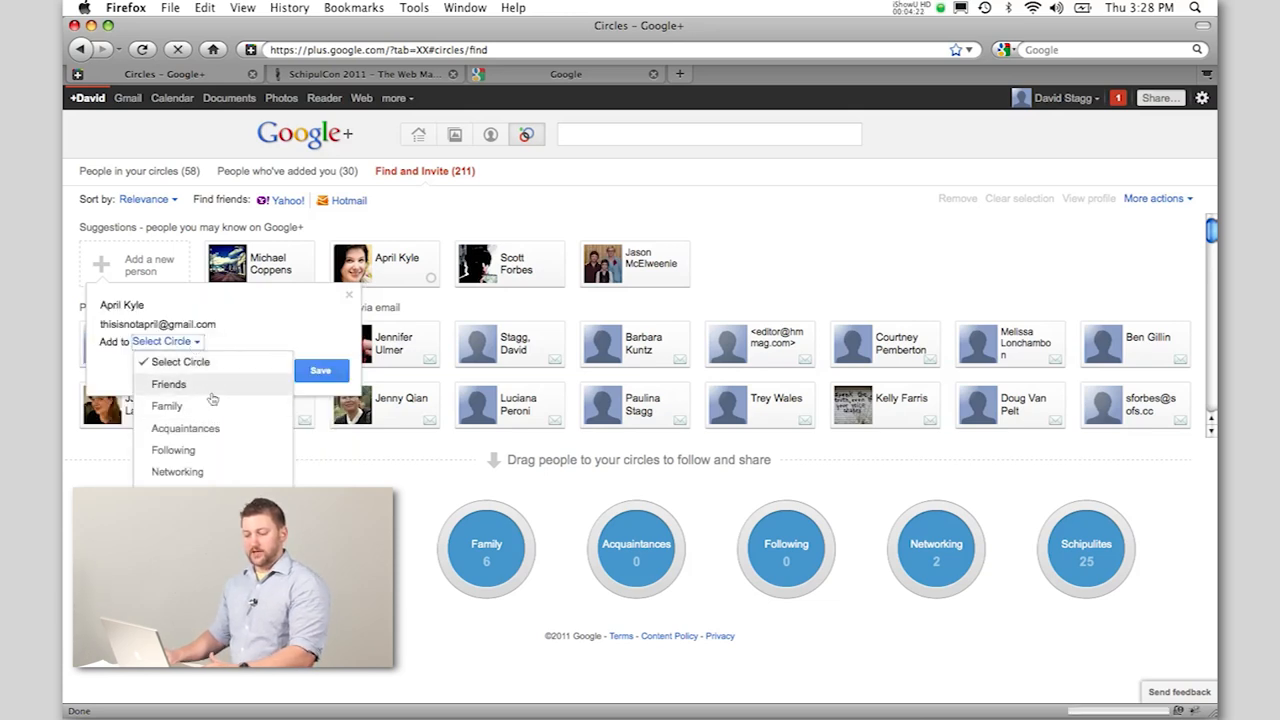
{"action": "left_click", "coordinate": [168, 384]}
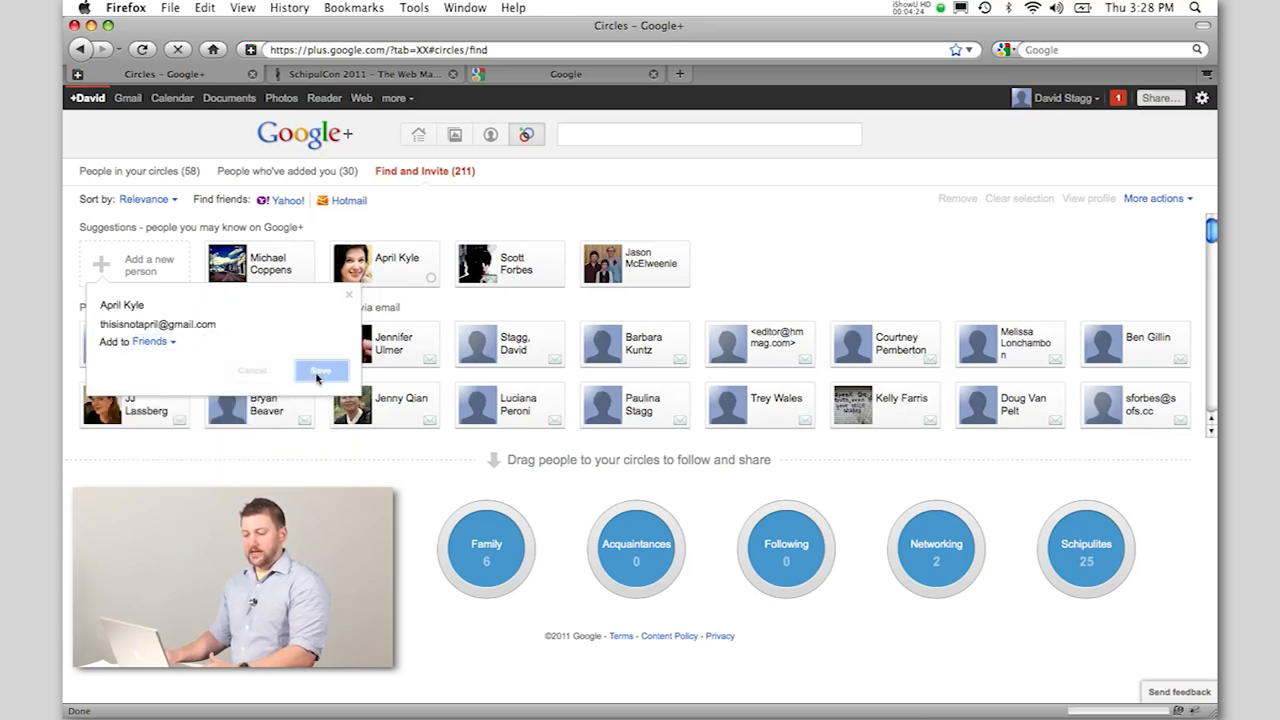
{"action": "left_click", "coordinate": [320, 371]}
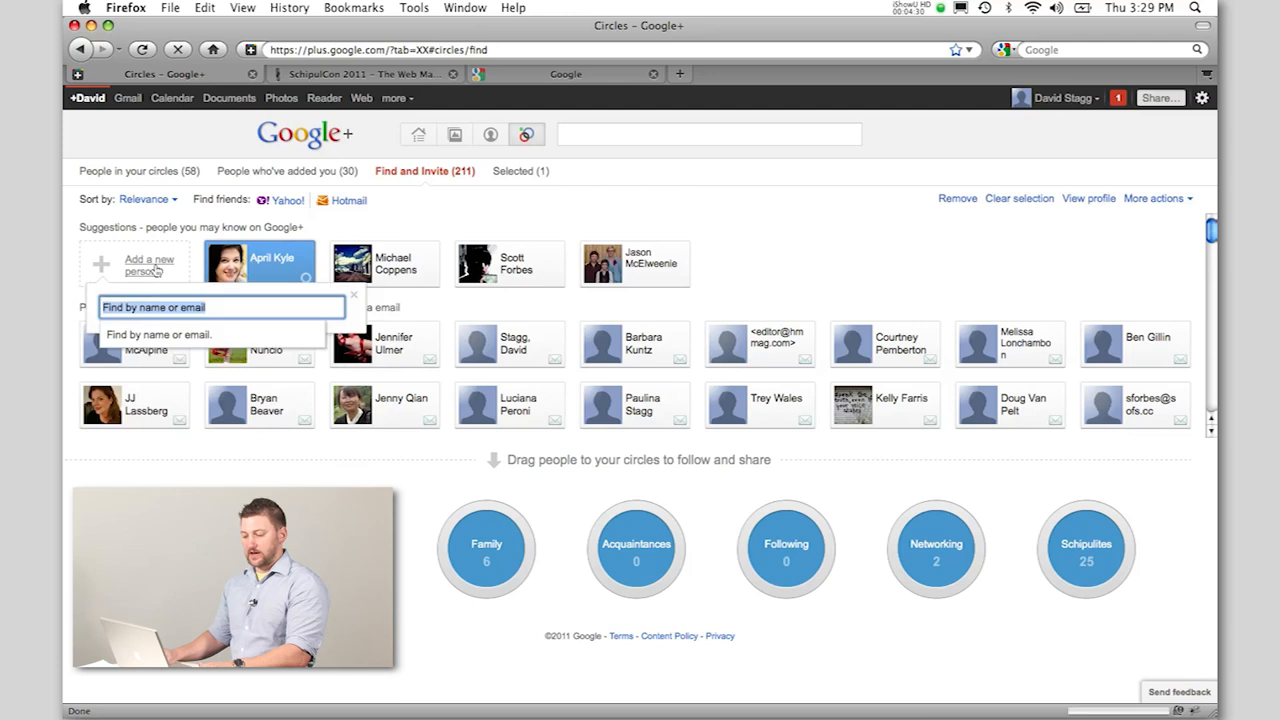
{"action": "type", "text": "API"}
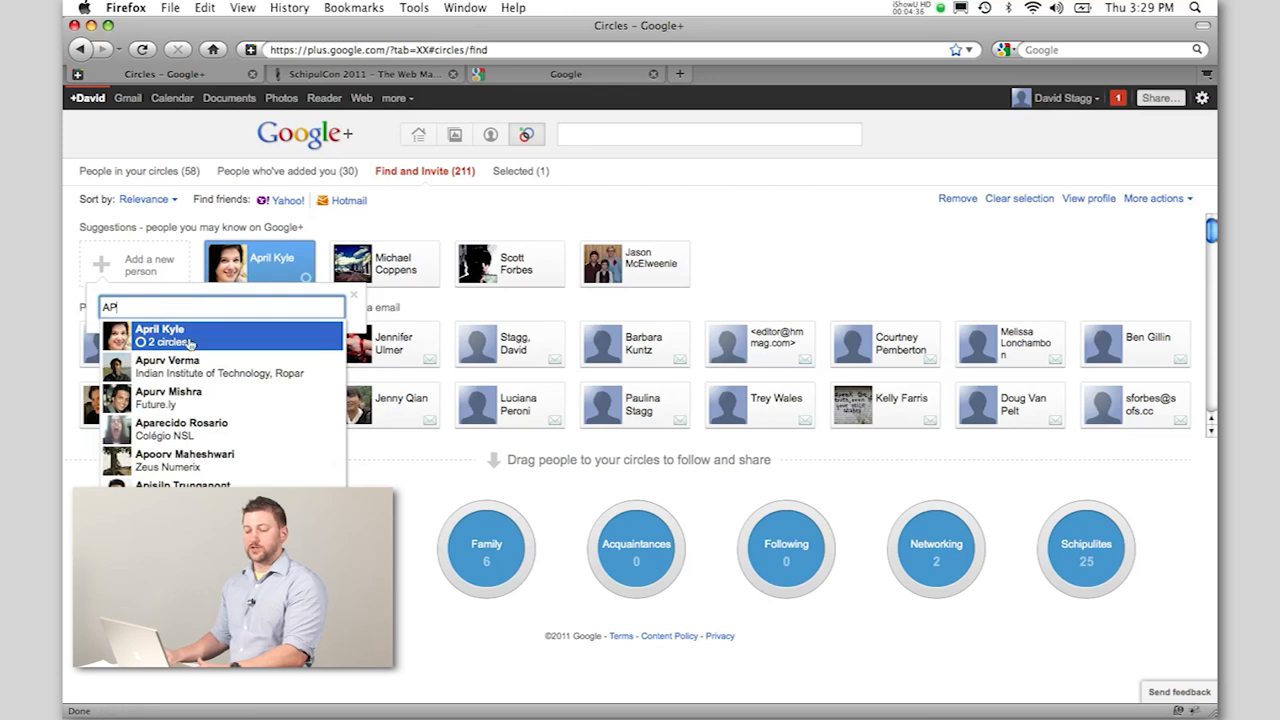
{"action": "mouse_move", "coordinate": [735, 294]}
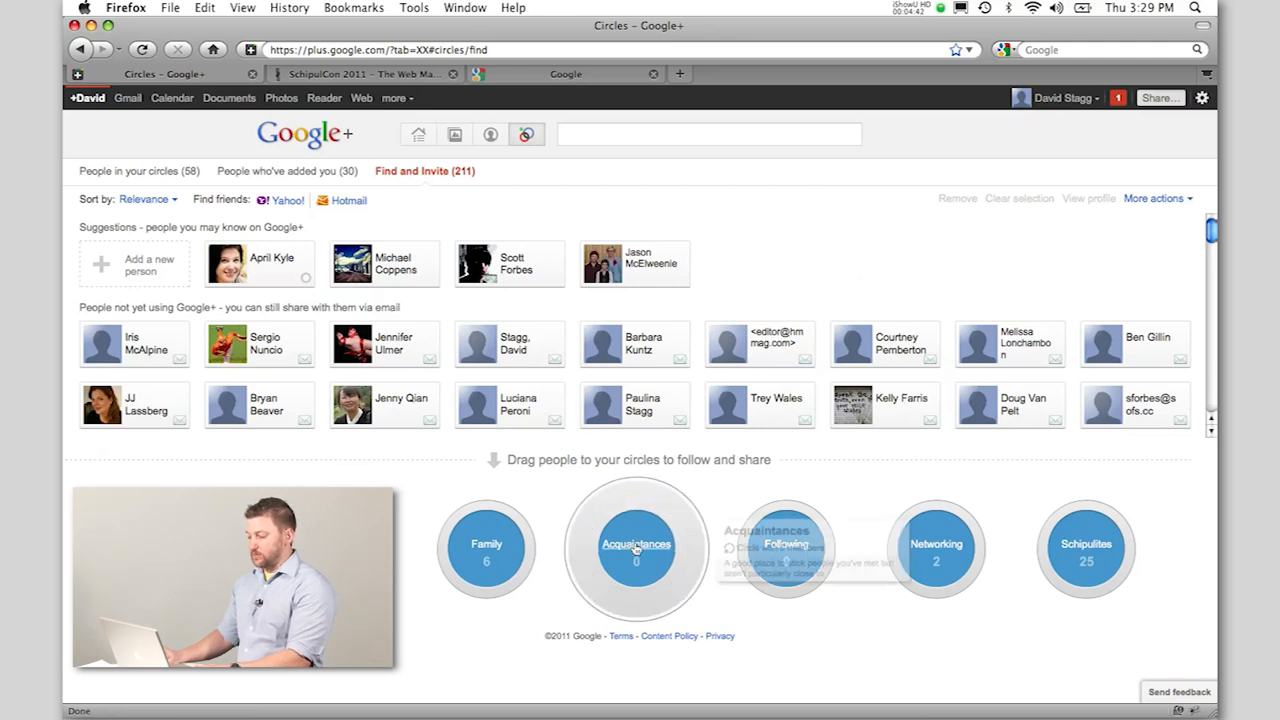
{"action": "left_click", "coordinate": [635, 547]}
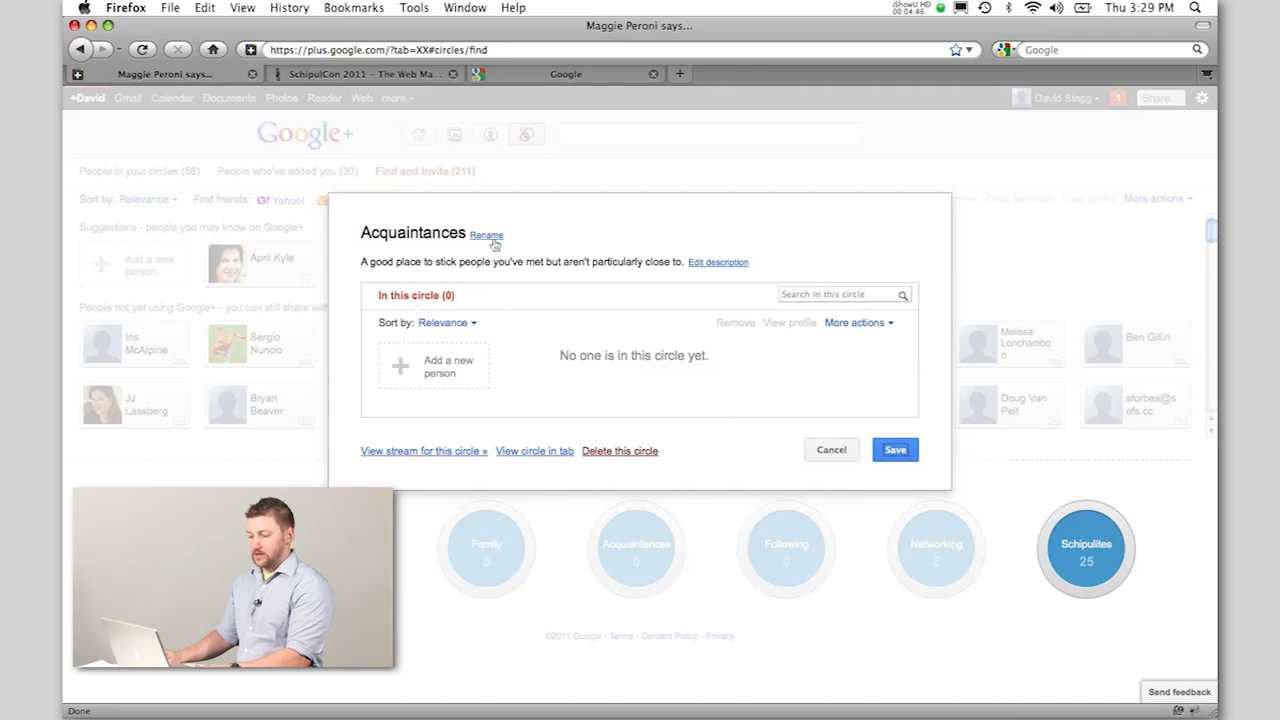
{"action": "left_click", "coordinate": [486, 235]}
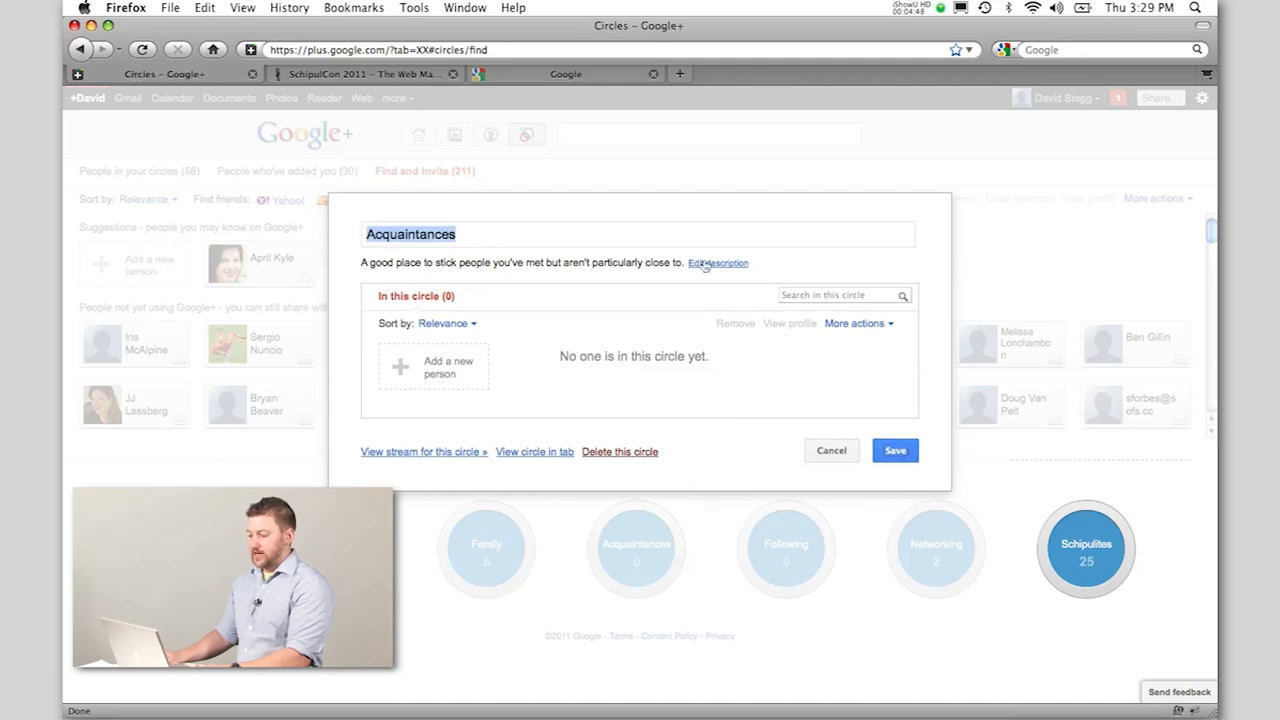
{"action": "left_click", "coordinate": [717, 262]}
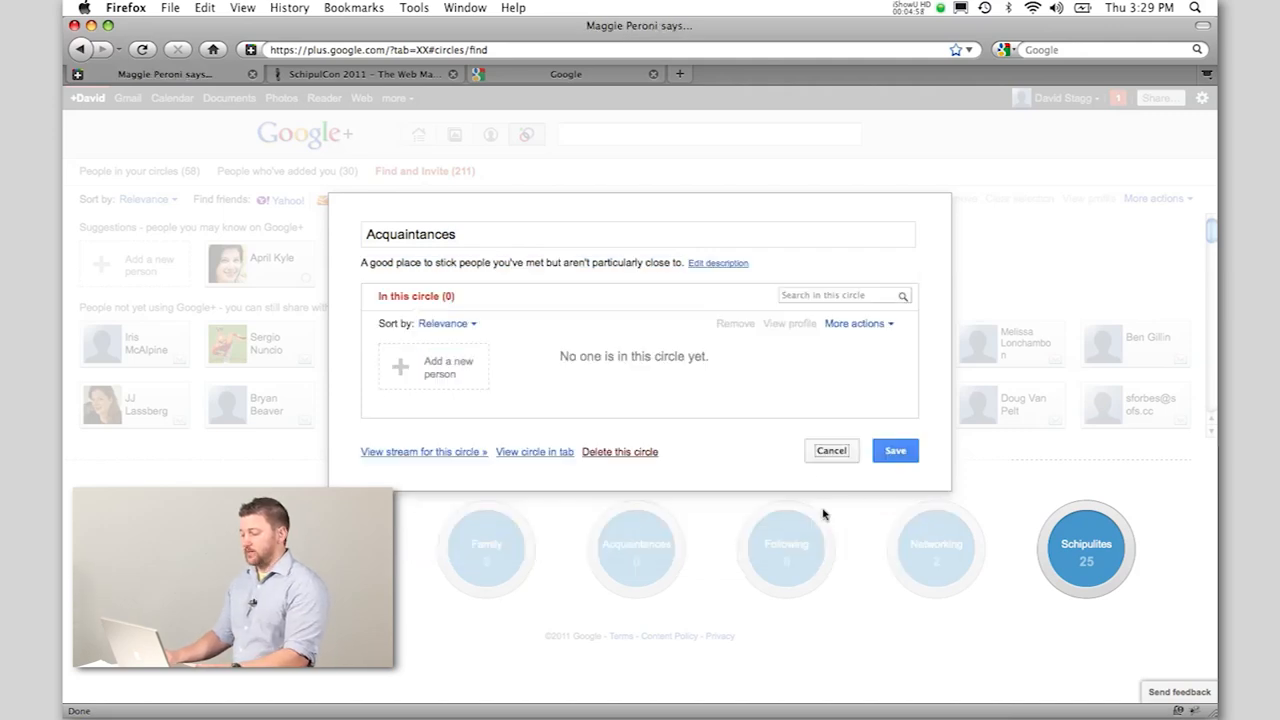
{"action": "left_click", "coordinate": [831, 450]}
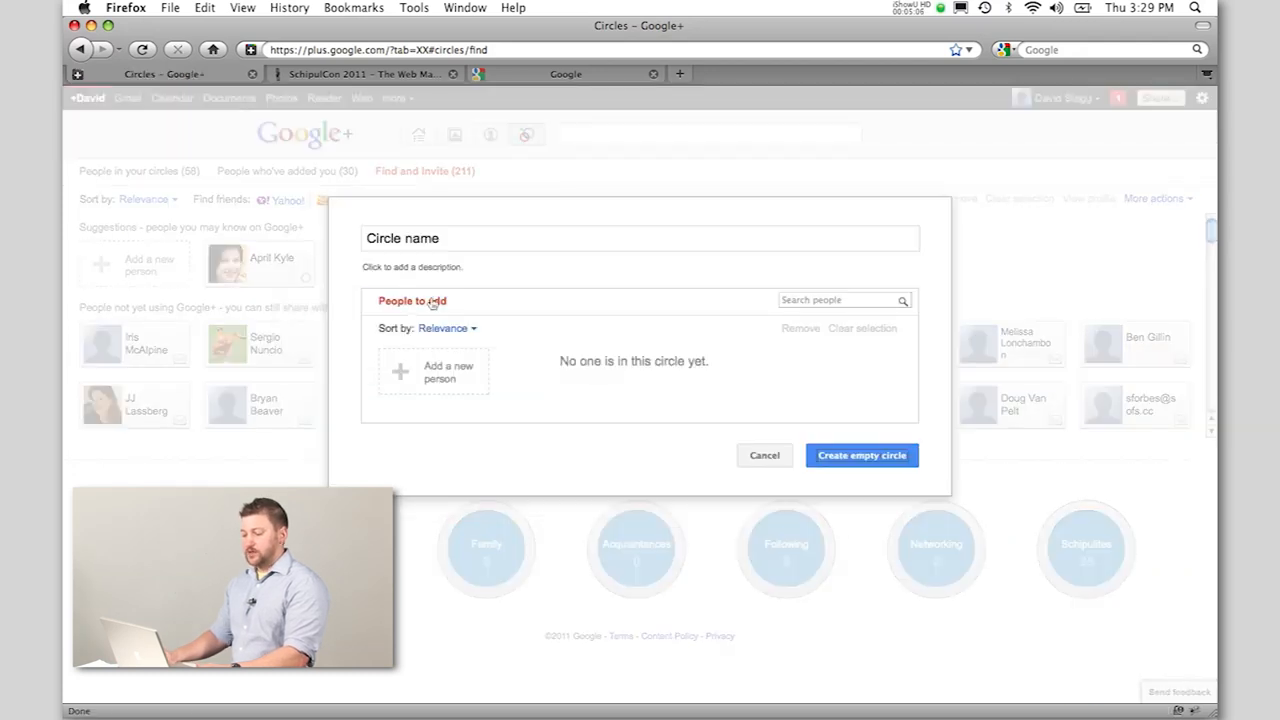
Create a 'Sports Fans' circle with the contacts found by 'barry' and 'Migu'.
{"action": "type", "text": "S"}
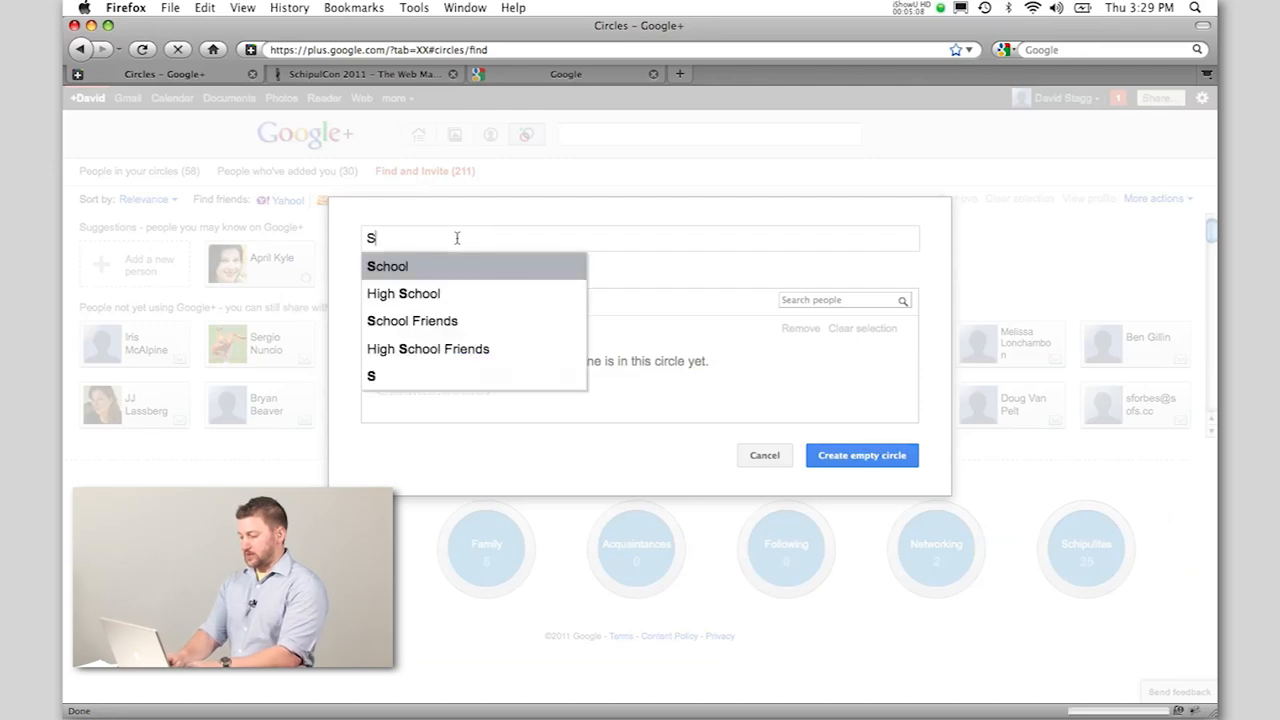
{"action": "type", "text": "Sports Fans"}
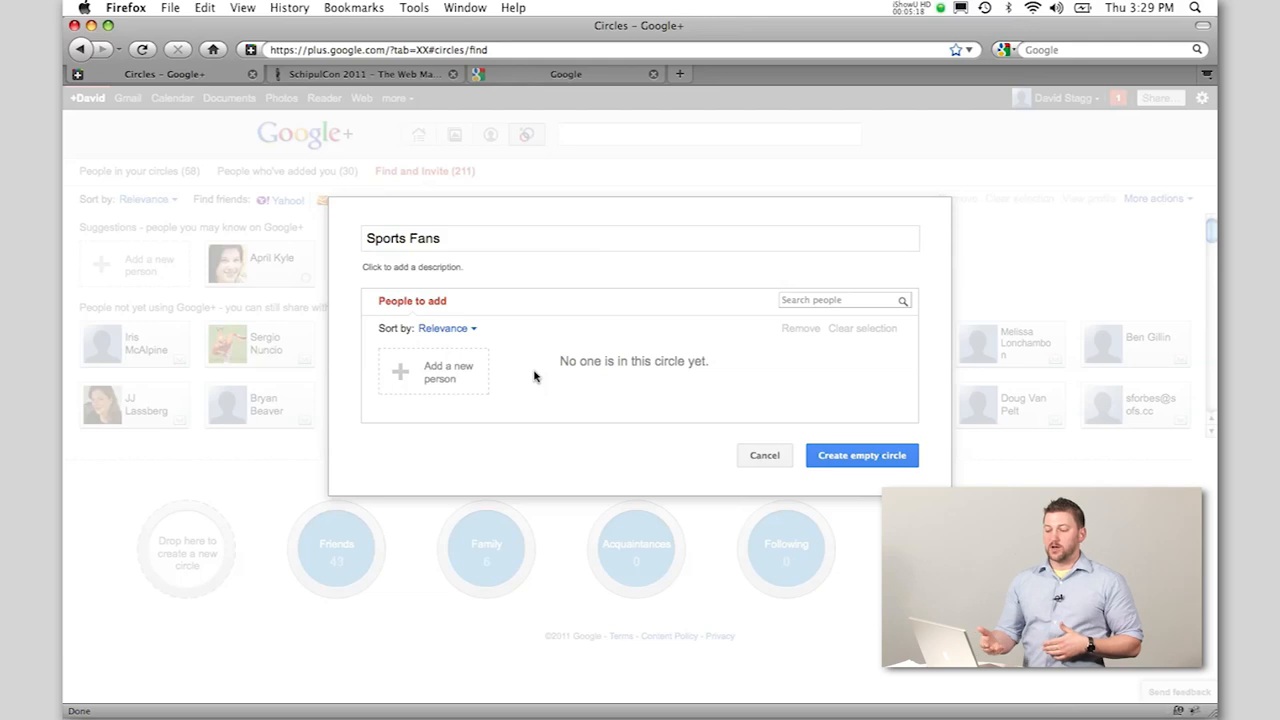
{"action": "mouse_move", "coordinate": [448, 372]}
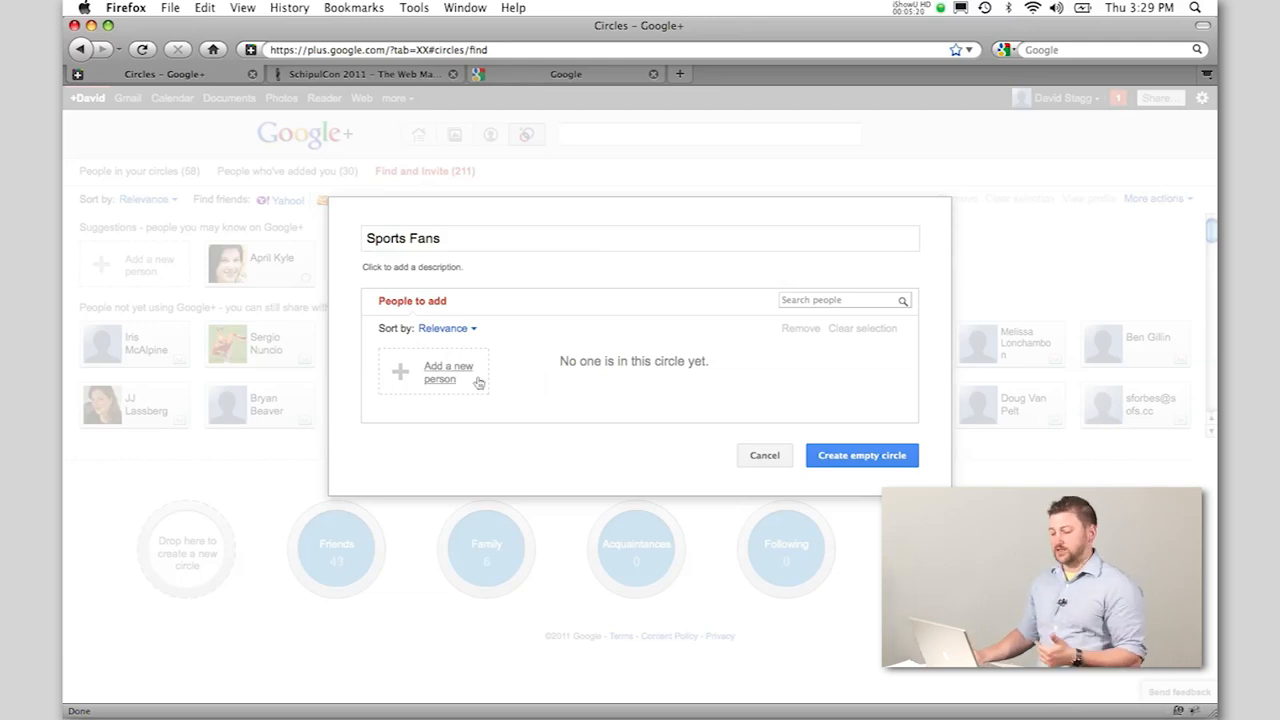
{"action": "left_click", "coordinate": [448, 372]}
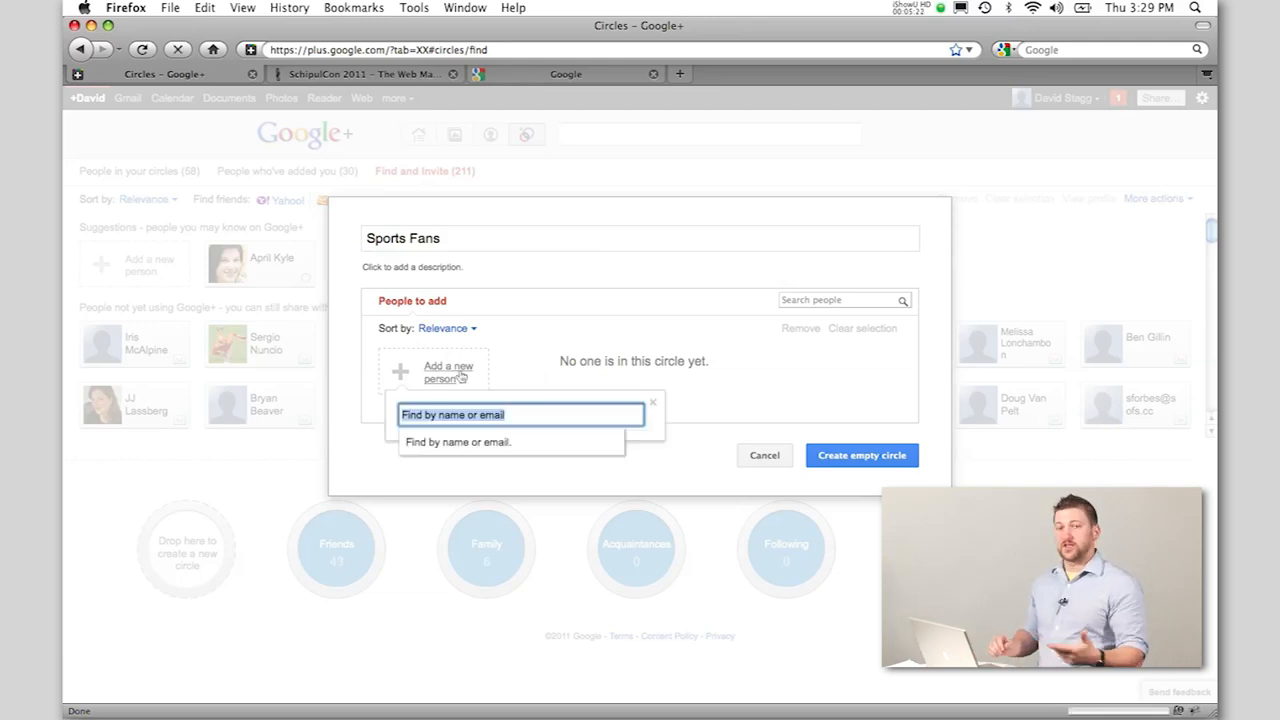
{"action": "type", "text": "barry"}
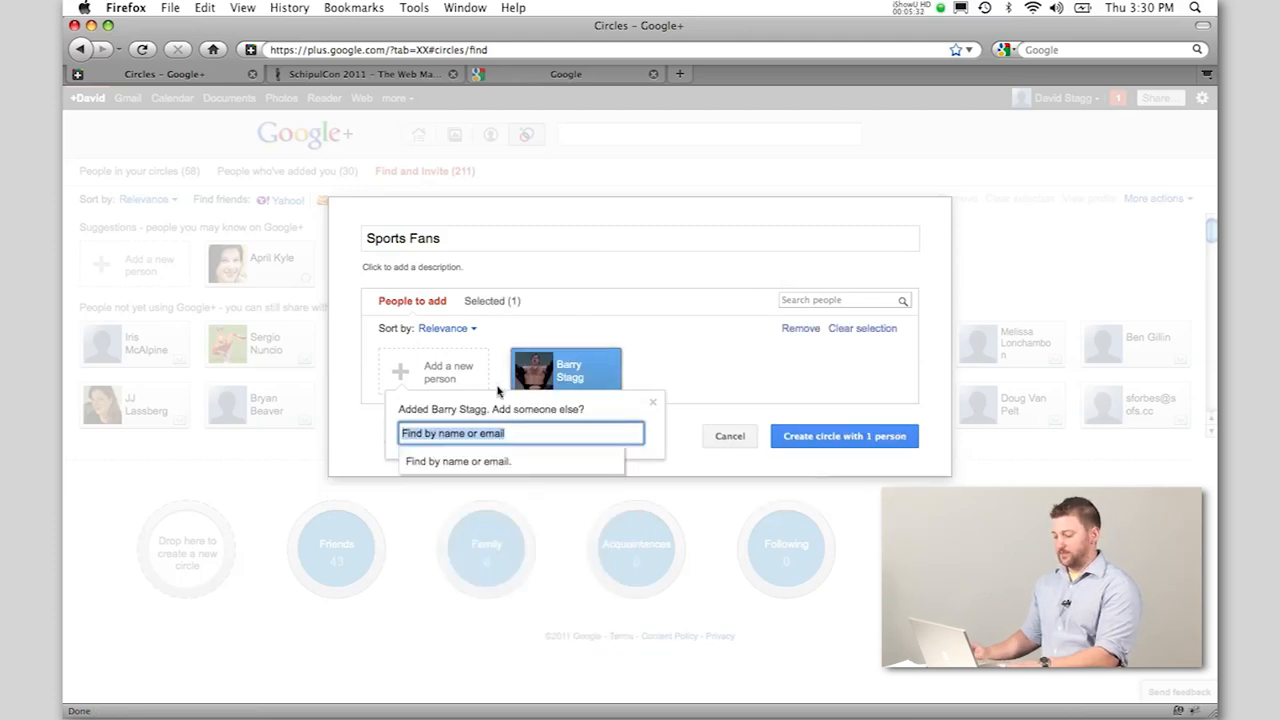
{"action": "type", "text": "Migu"}
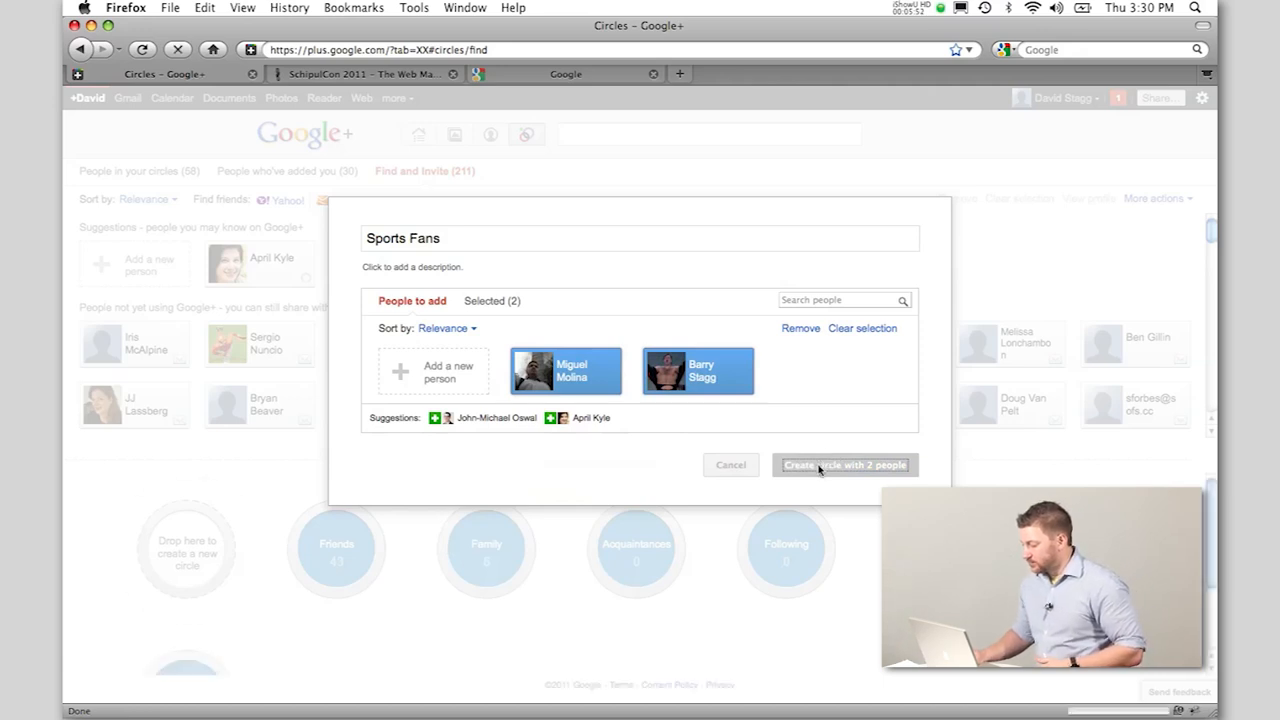
{"action": "left_click", "coordinate": [844, 465]}
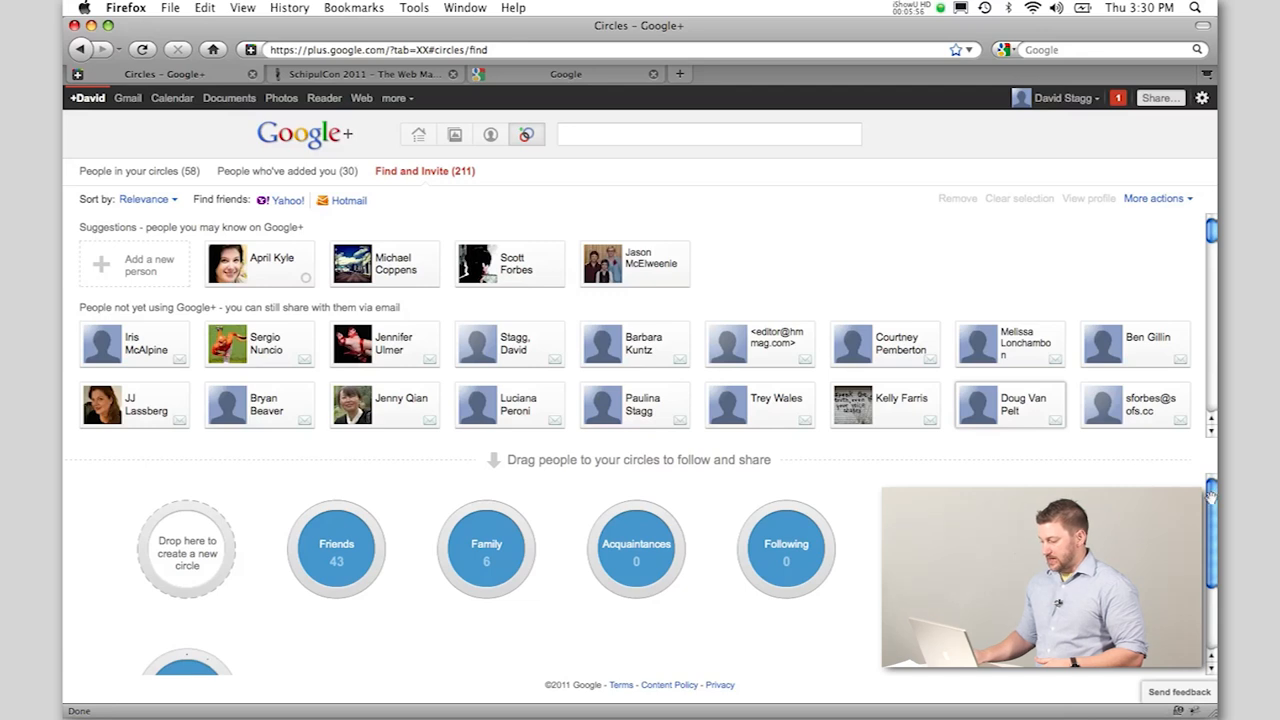
Scroll down the Circles page.
{"action": "scroll", "scroll_direction": "down", "scroll_amount": 3}
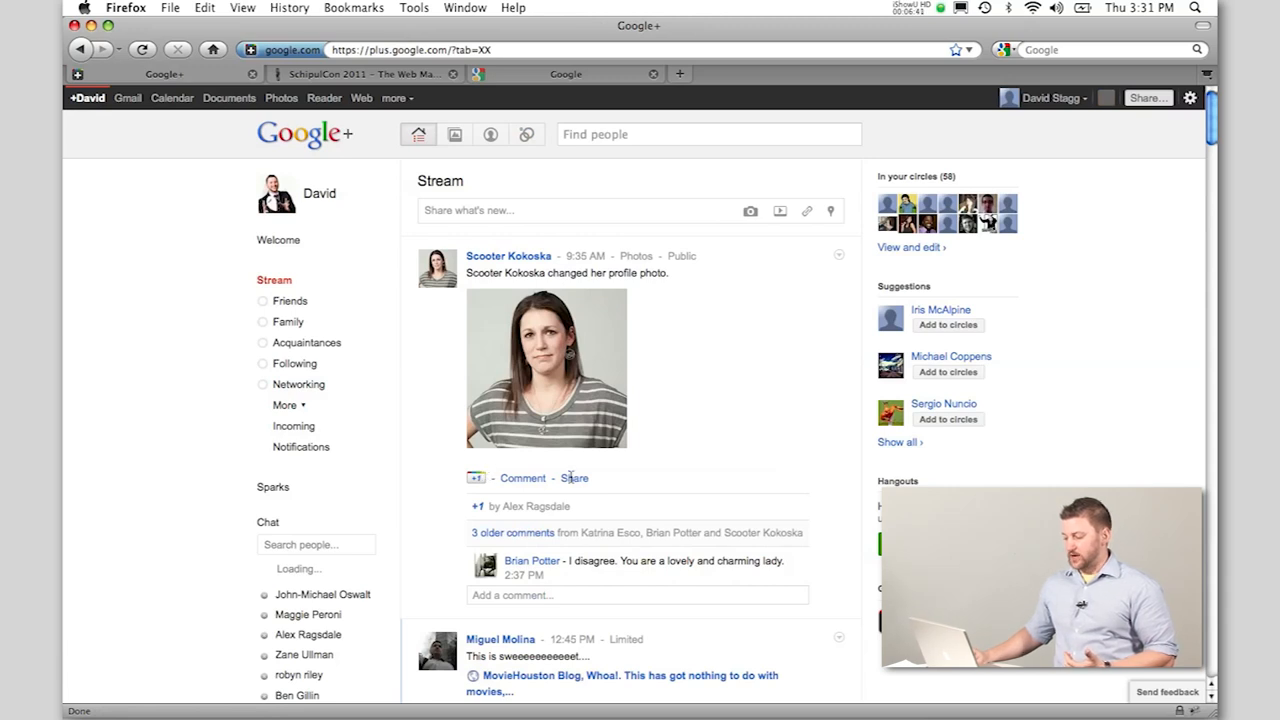
{"action": "mouse_move", "coordinate": [680, 461]}
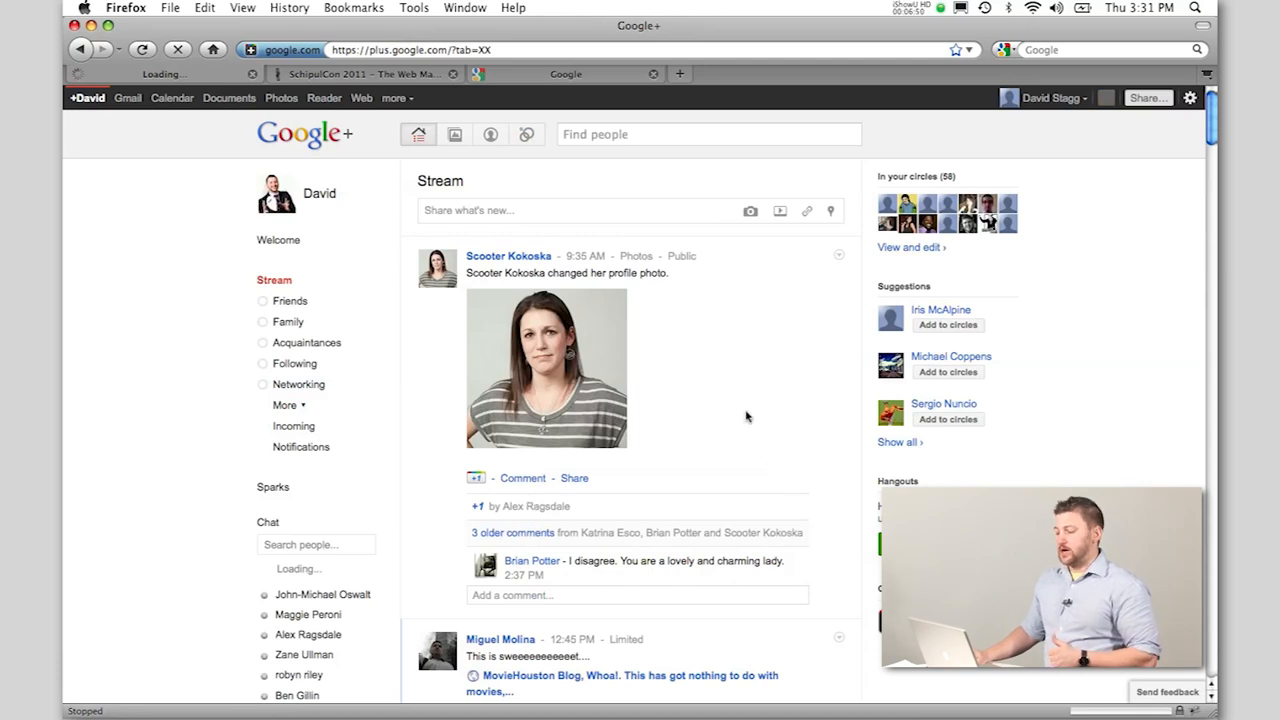
{"action": "mouse_move", "coordinate": [742, 406]}
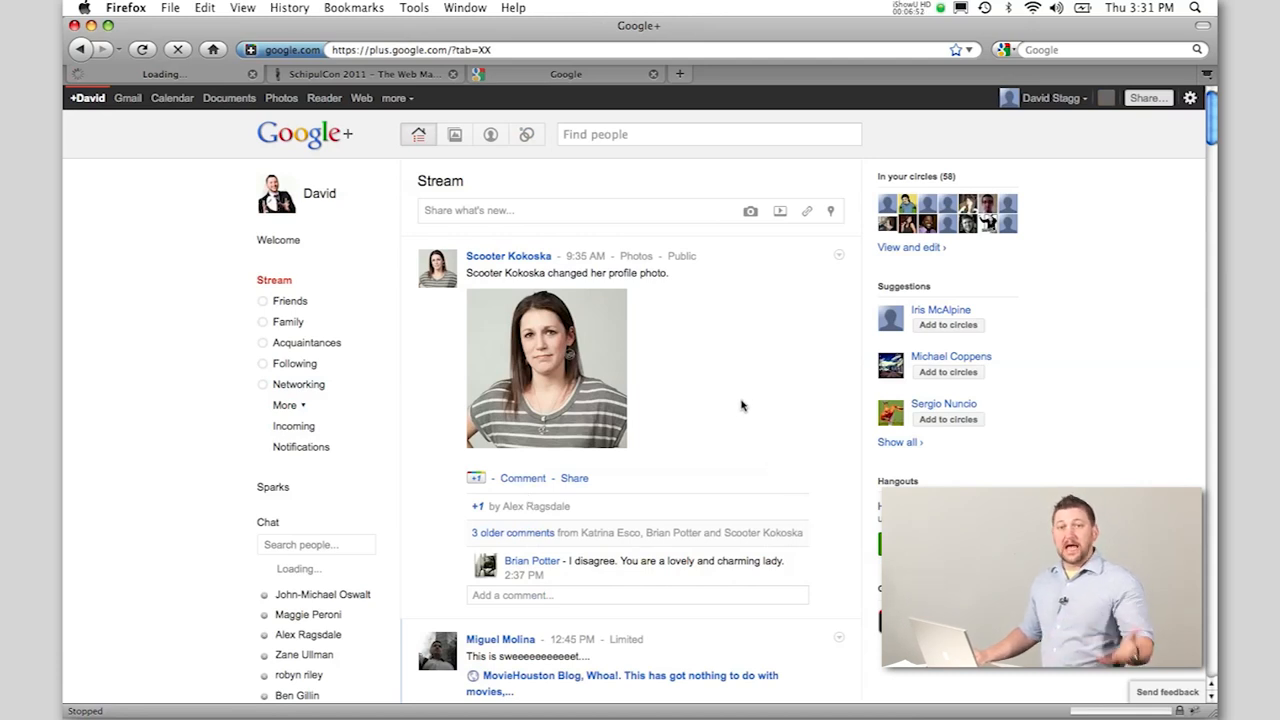